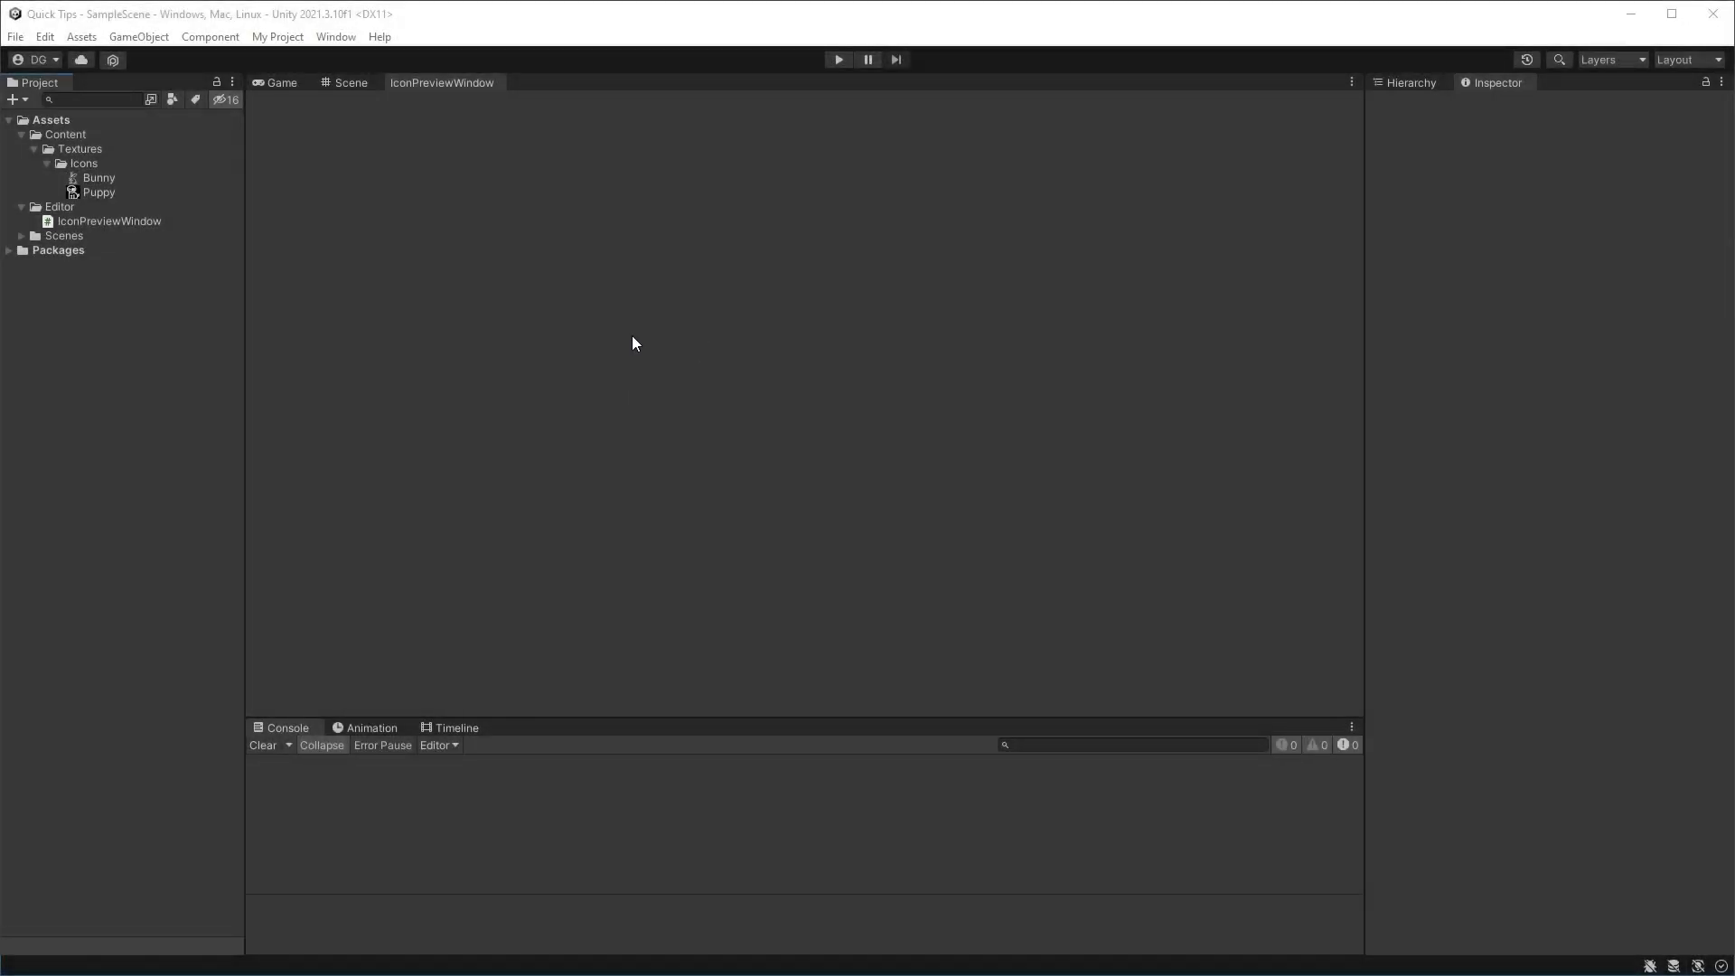
pyautogui.moveTo(620, 329)
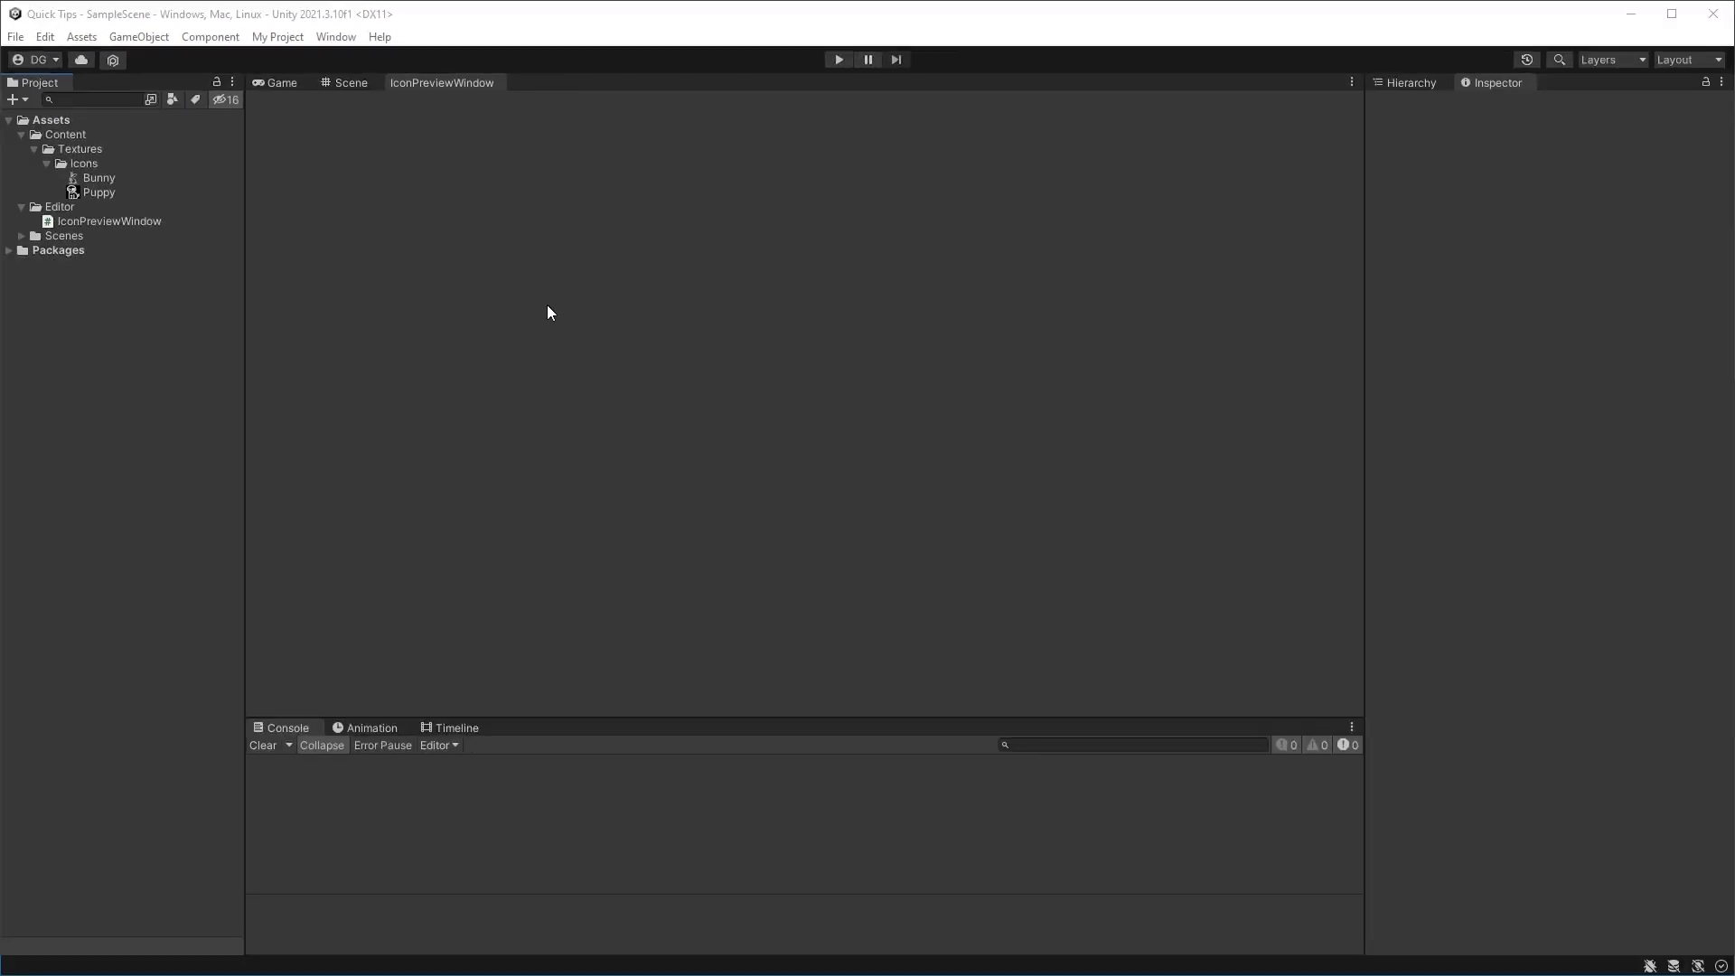
pyautogui.moveTo(542, 318)
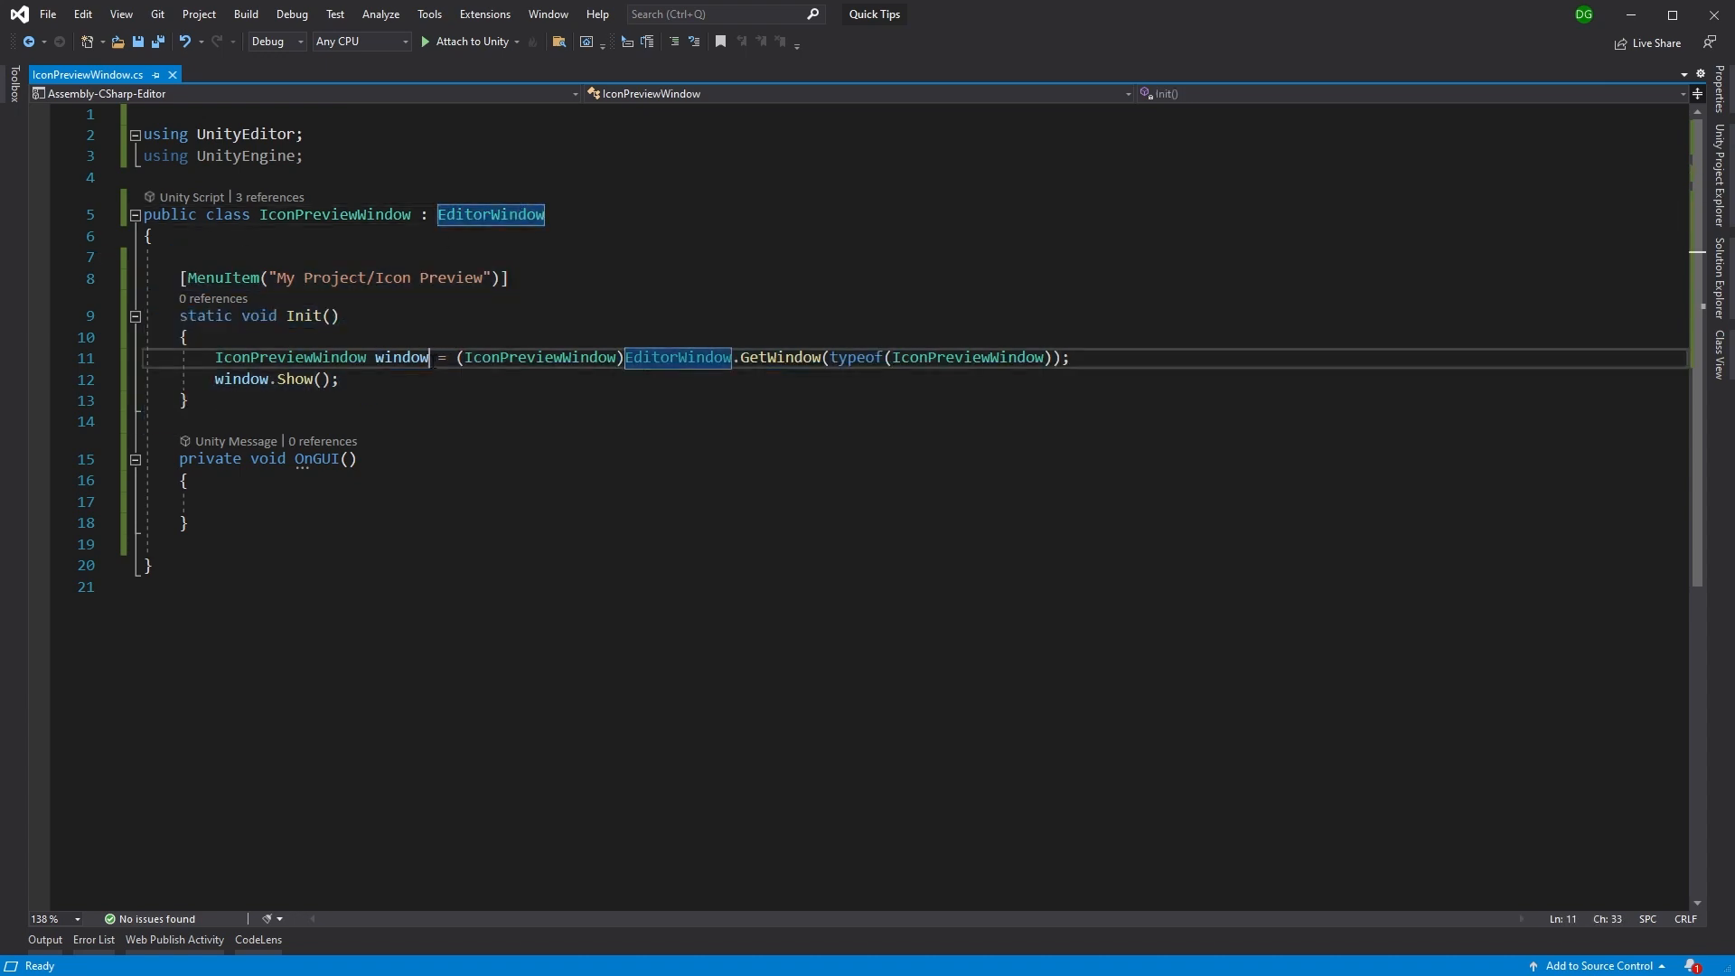
# Step: Write GUIContent content = EditorGUIUtility.IconContent("_Help@2x") in OnGUI
pyautogui.moveTo(150, 235); pyautogui.dragTo(188, 401)
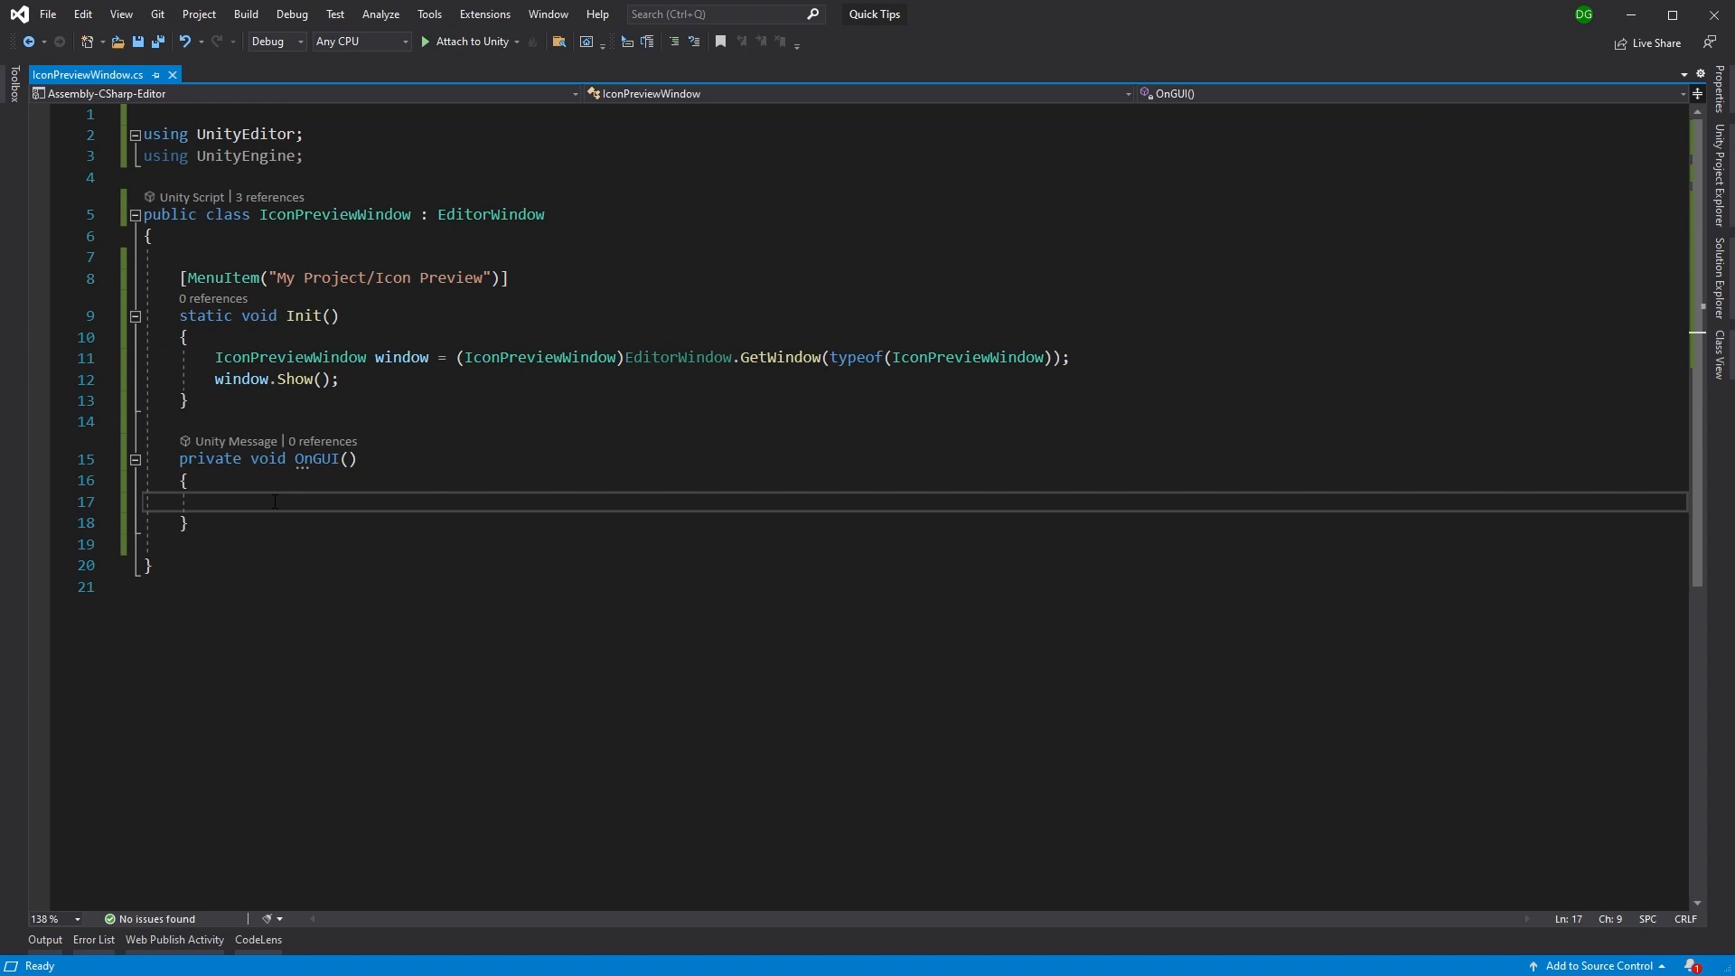
pyautogui.write('GUIContent content')
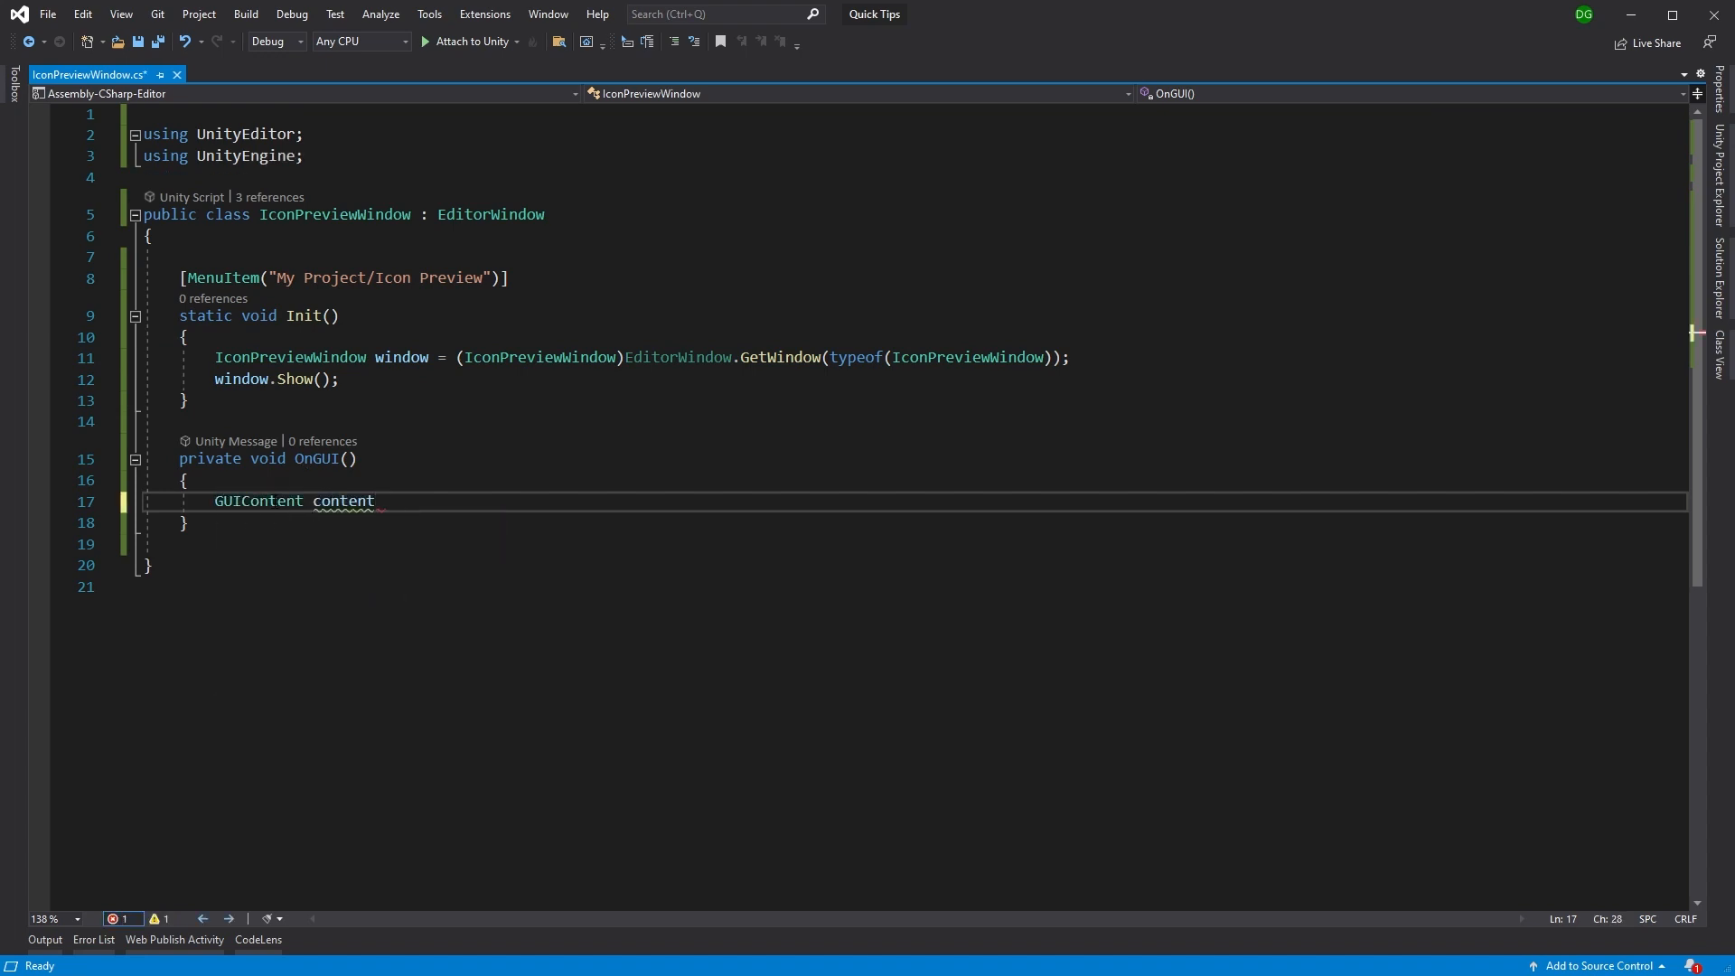
pyautogui.write('= Editor')
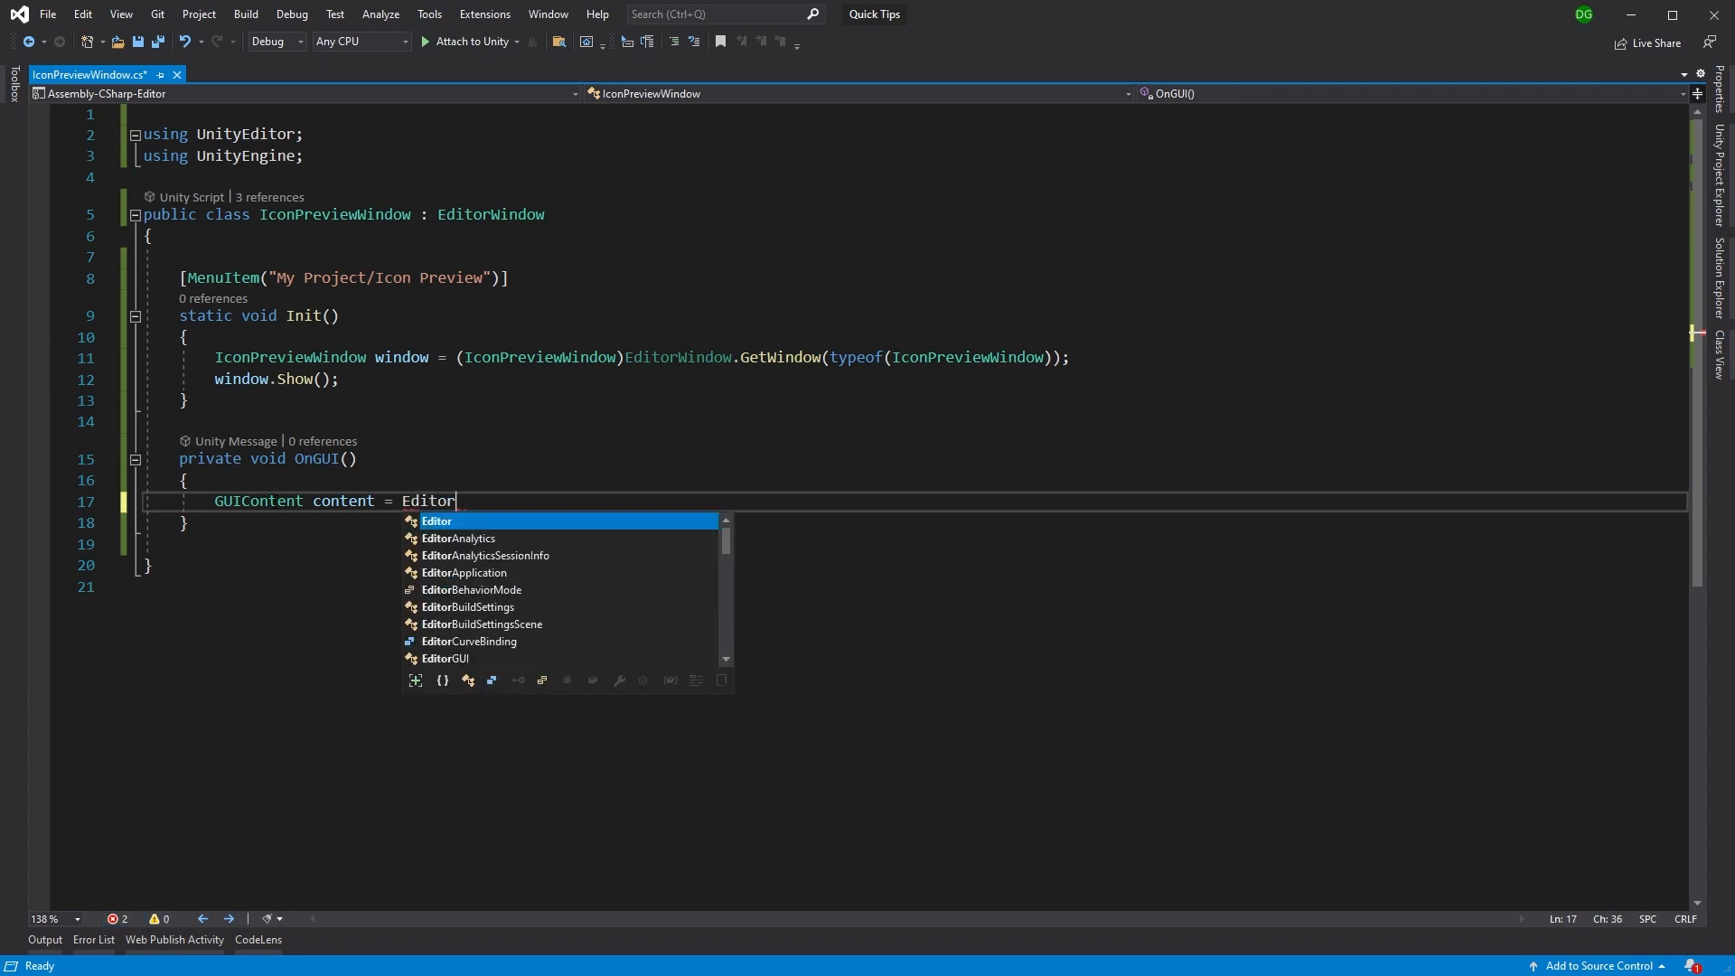
pyautogui.write('GUILA')
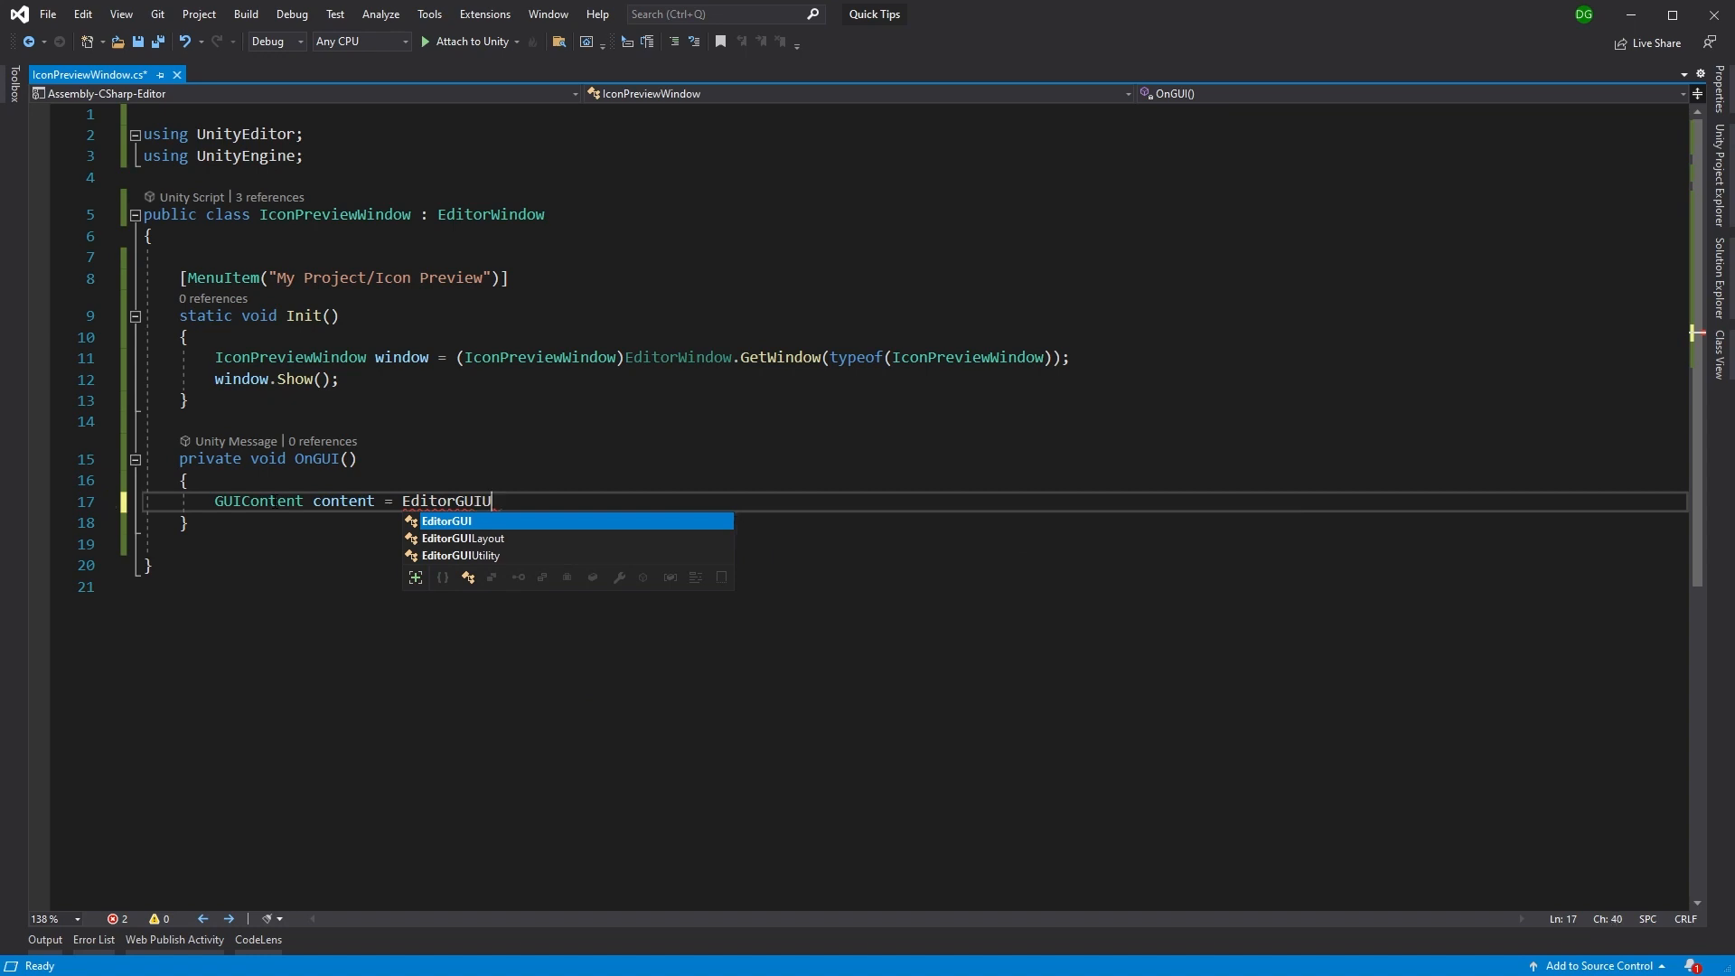
pyautogui.write('tility.iconContent(')
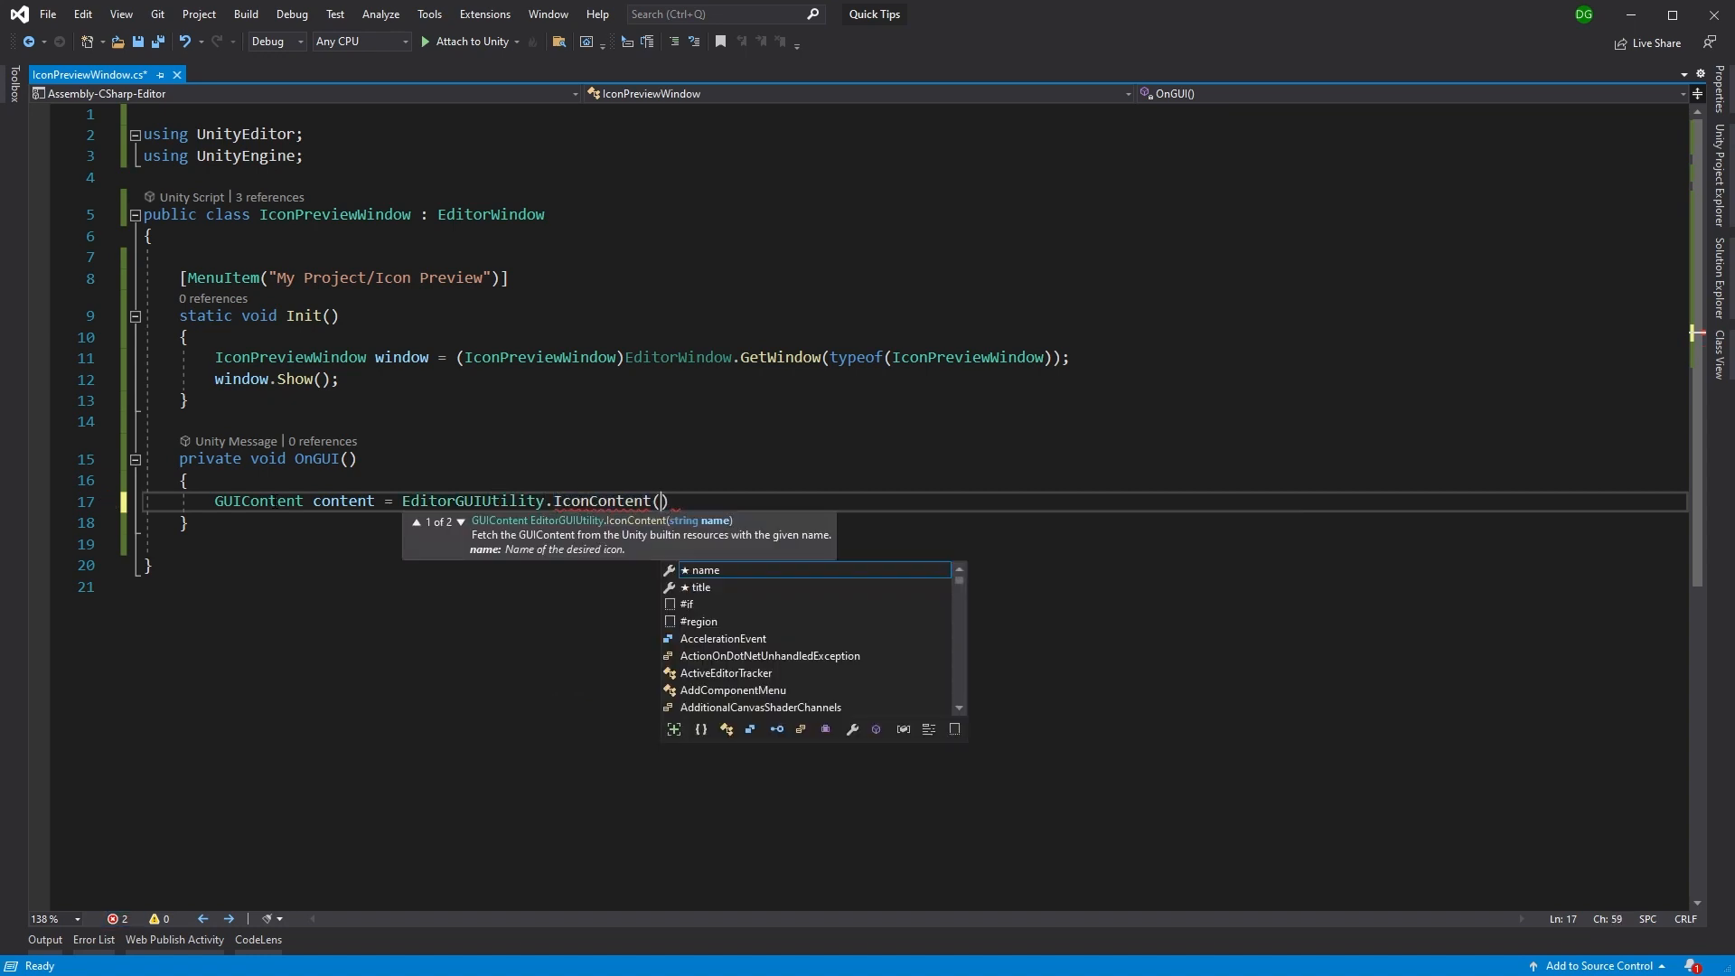
pyautogui.write('""')
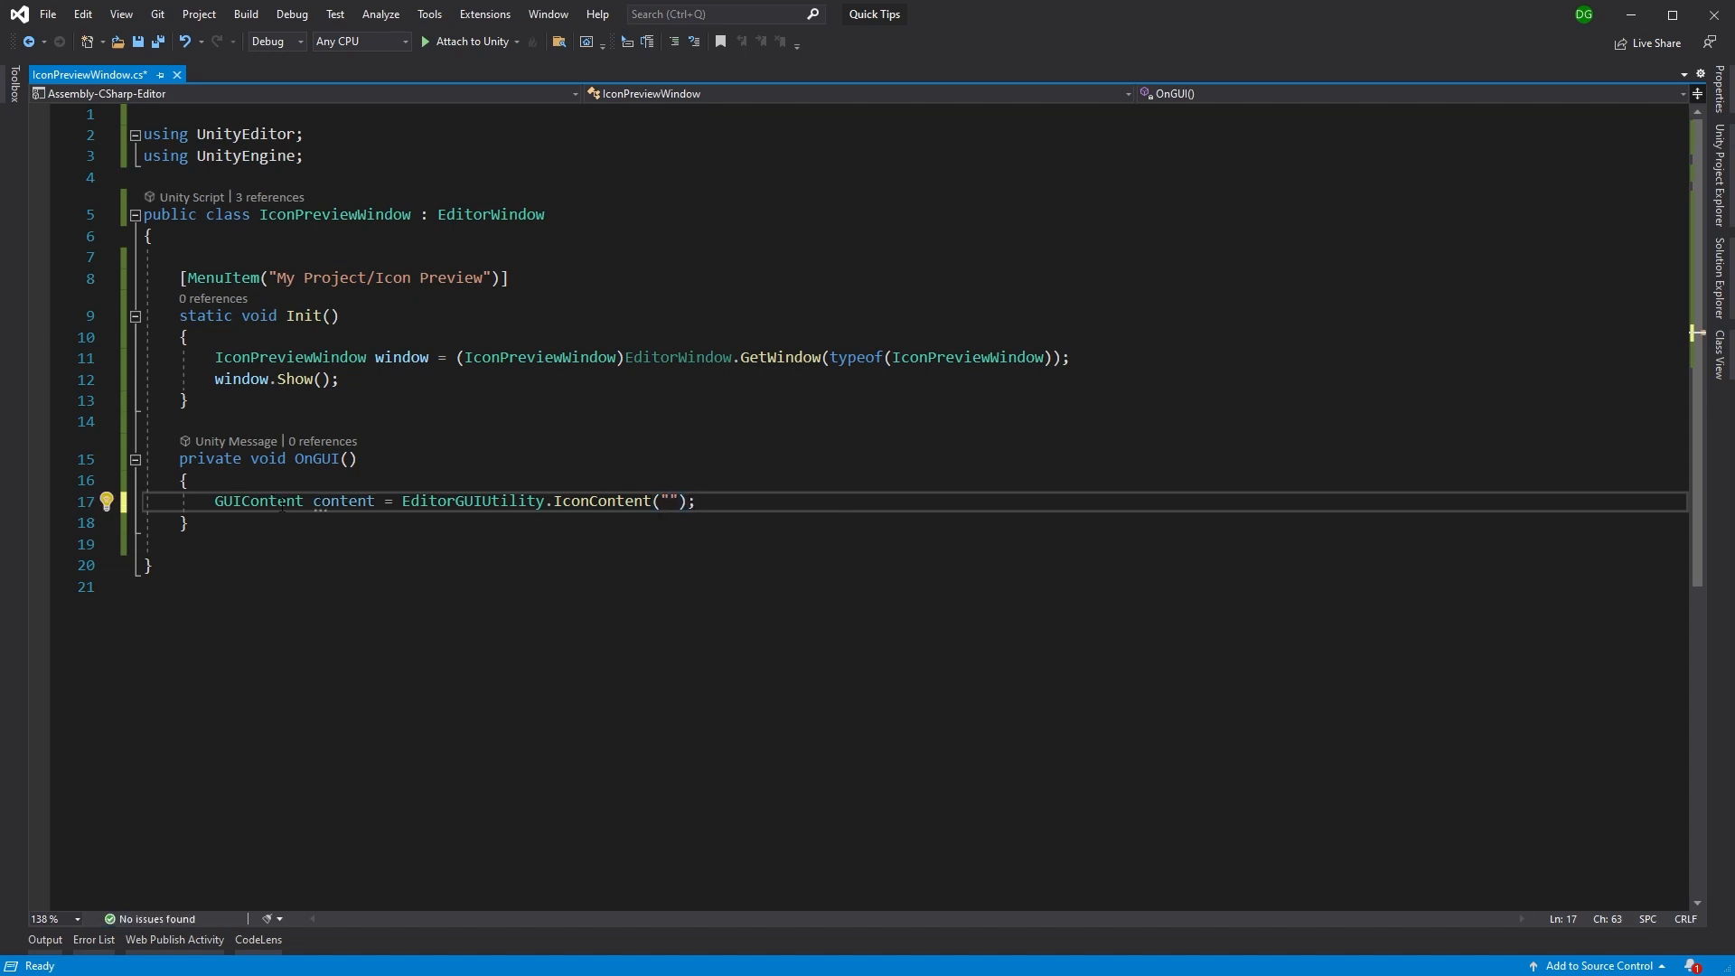
pyautogui.doubleClick(259, 501)
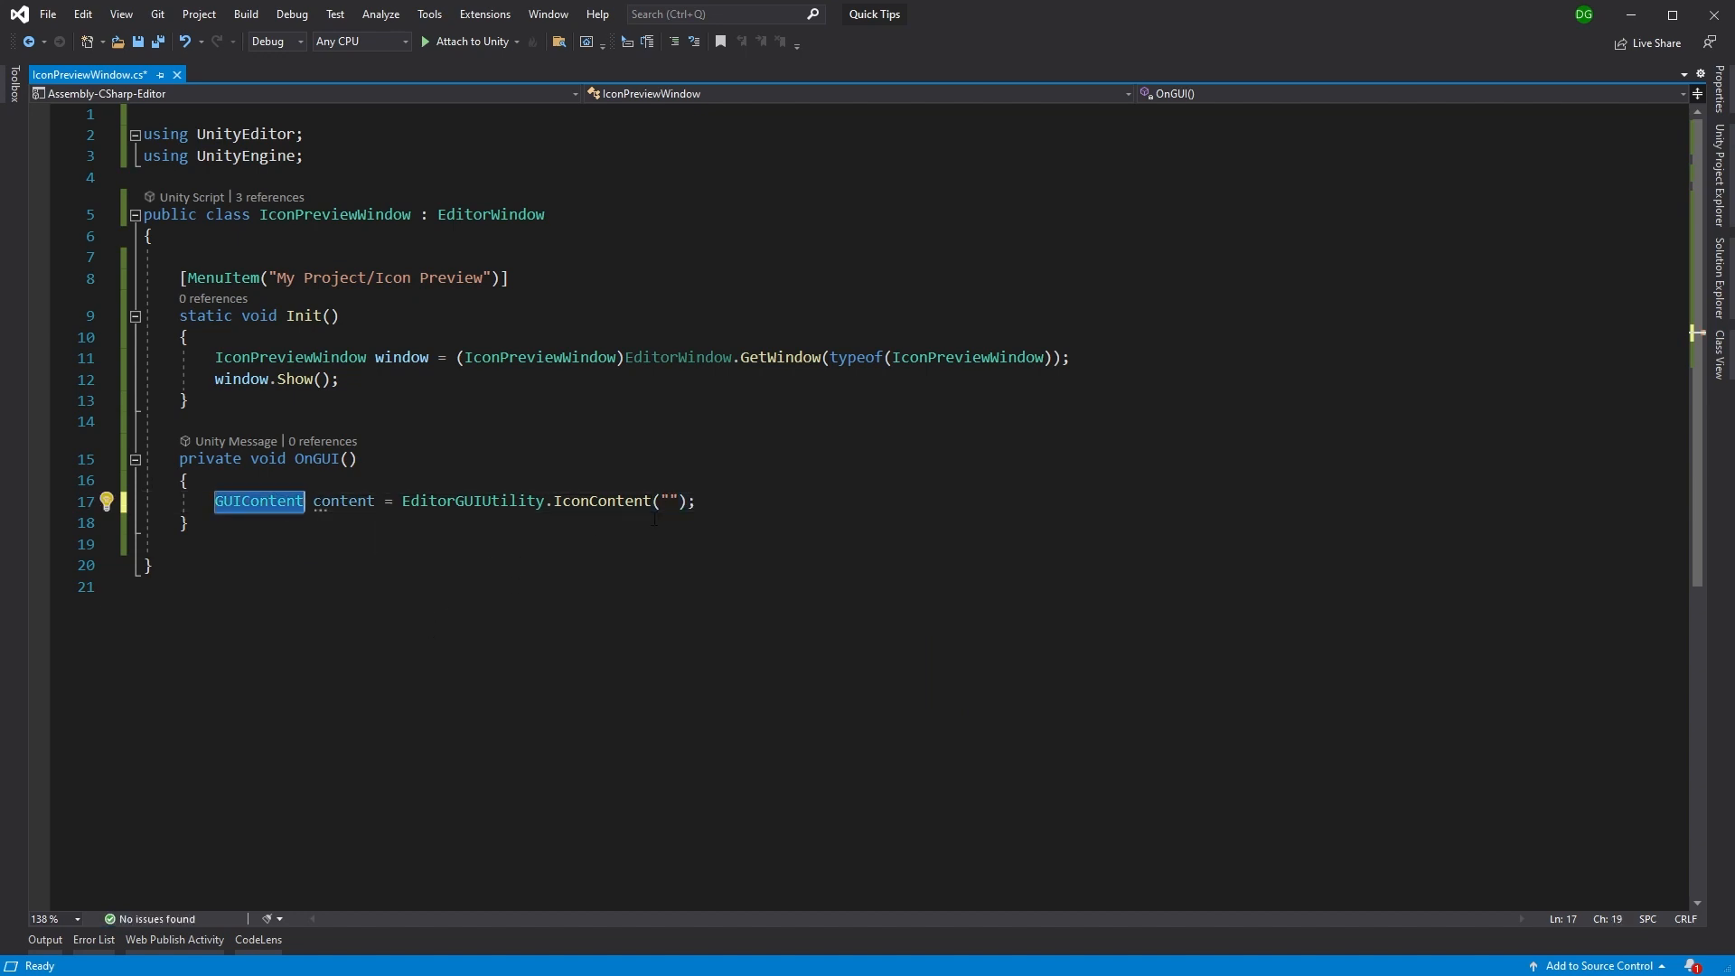
pyautogui.click(669, 500)
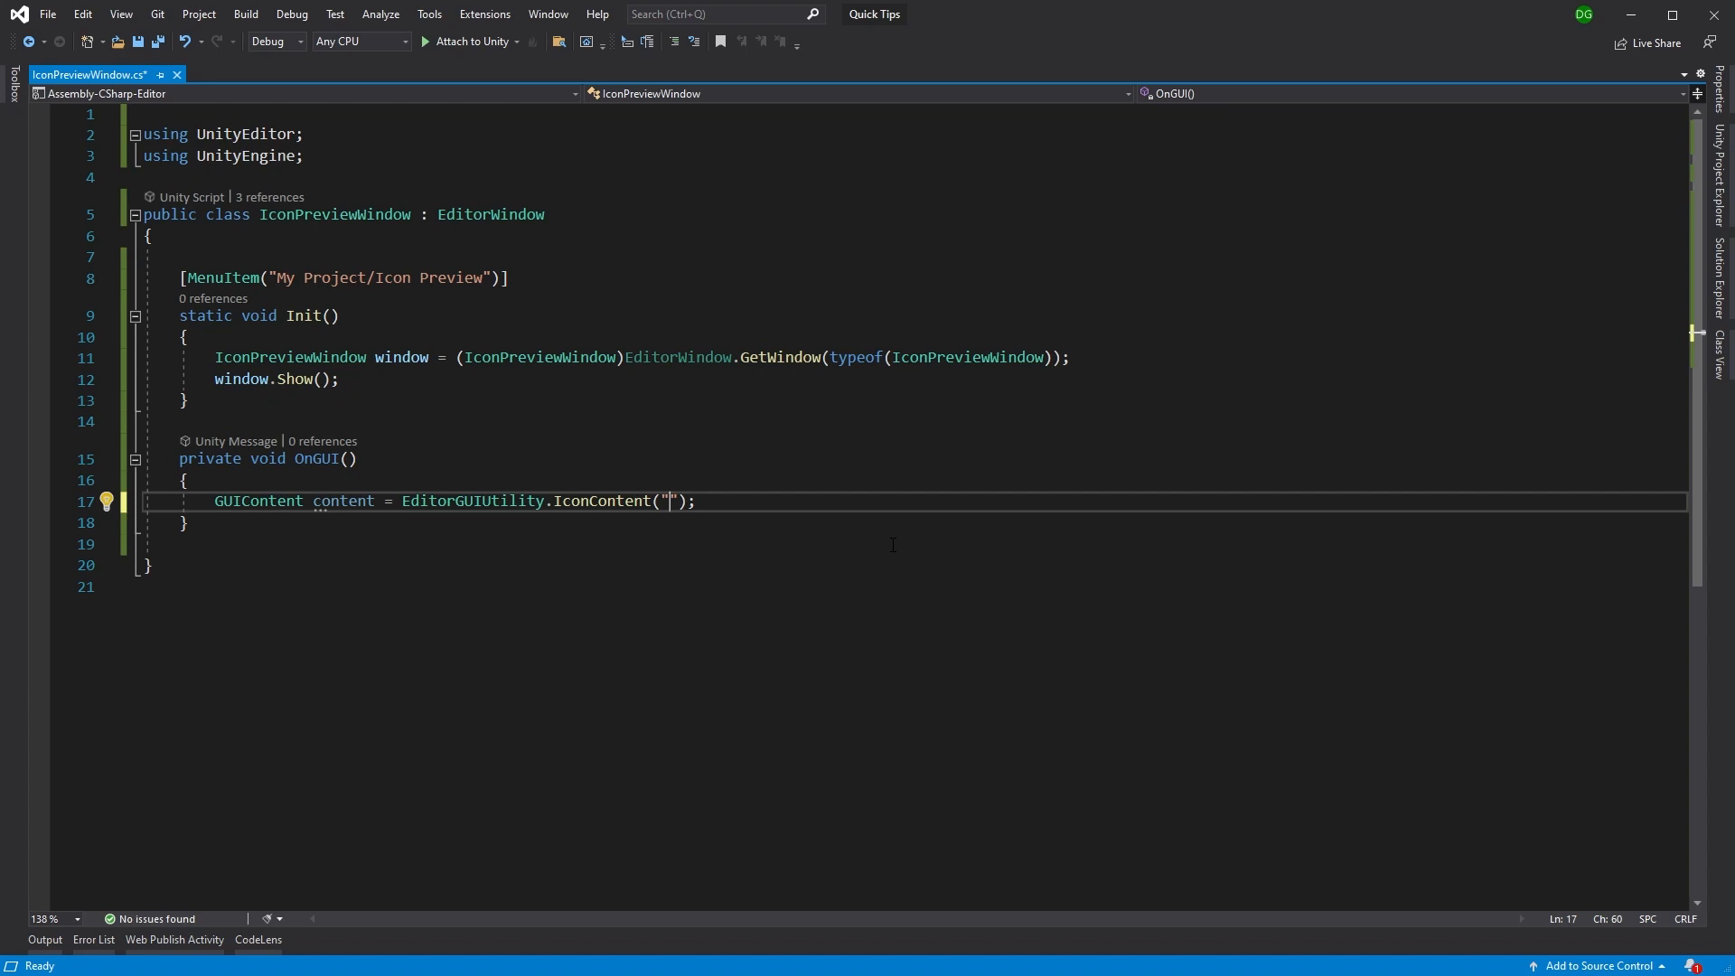
pyautogui.write('_Help')
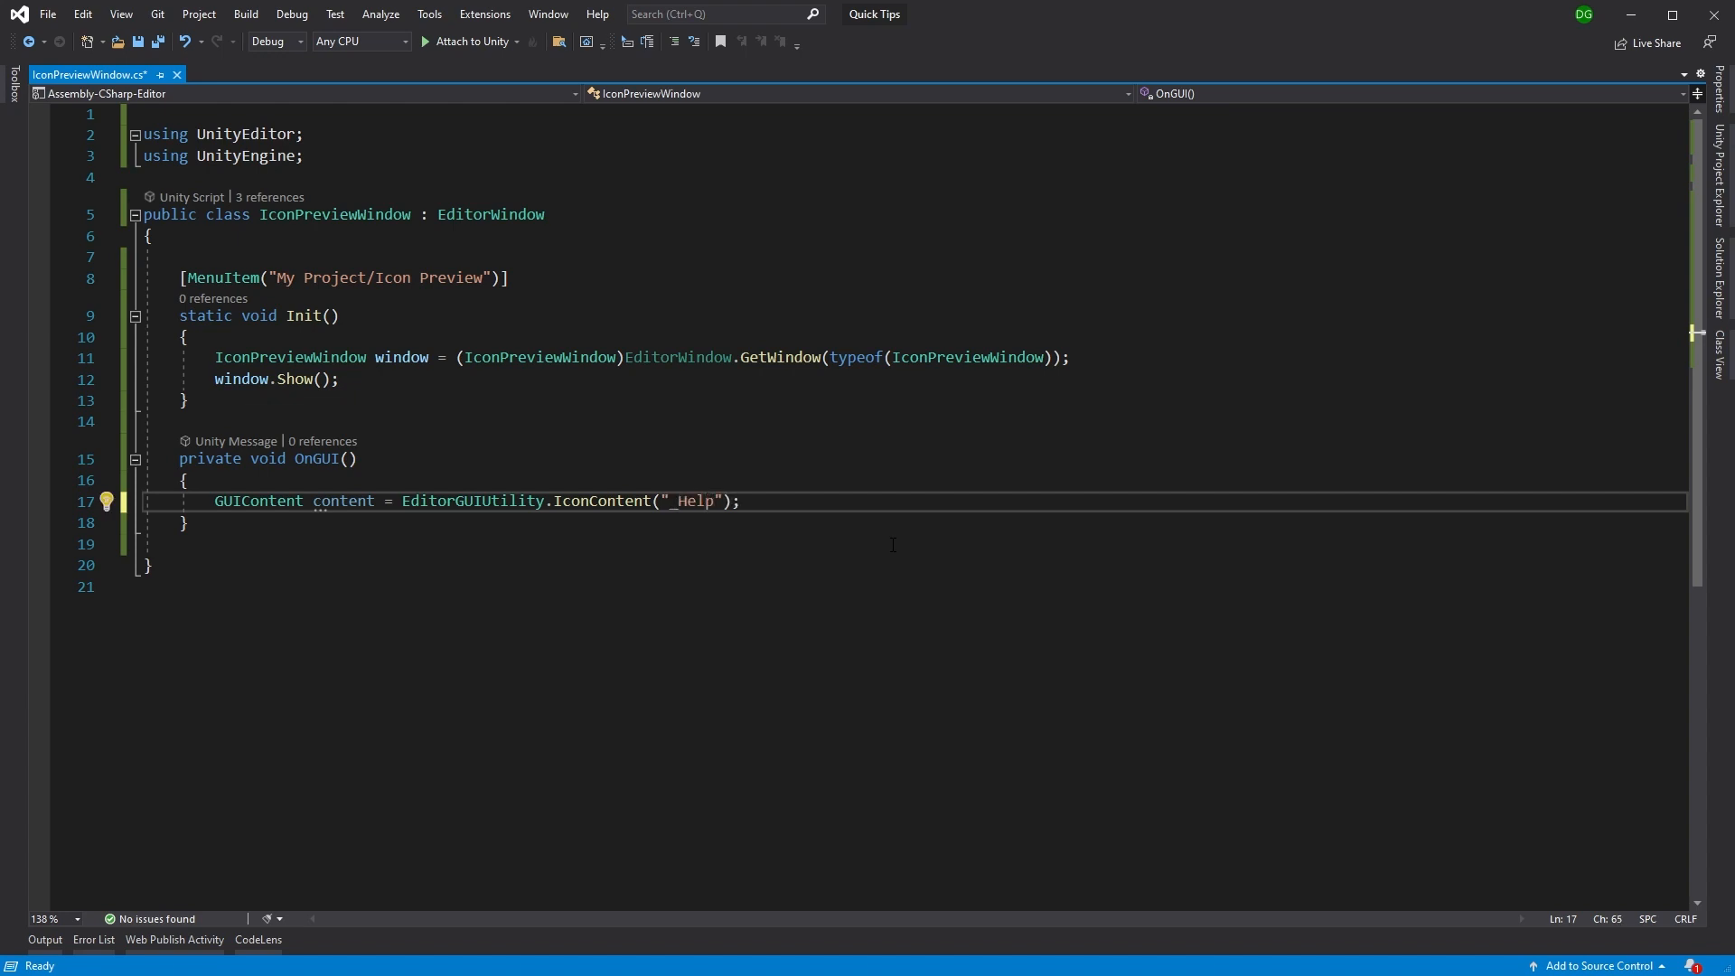
pyautogui.write('@2x')
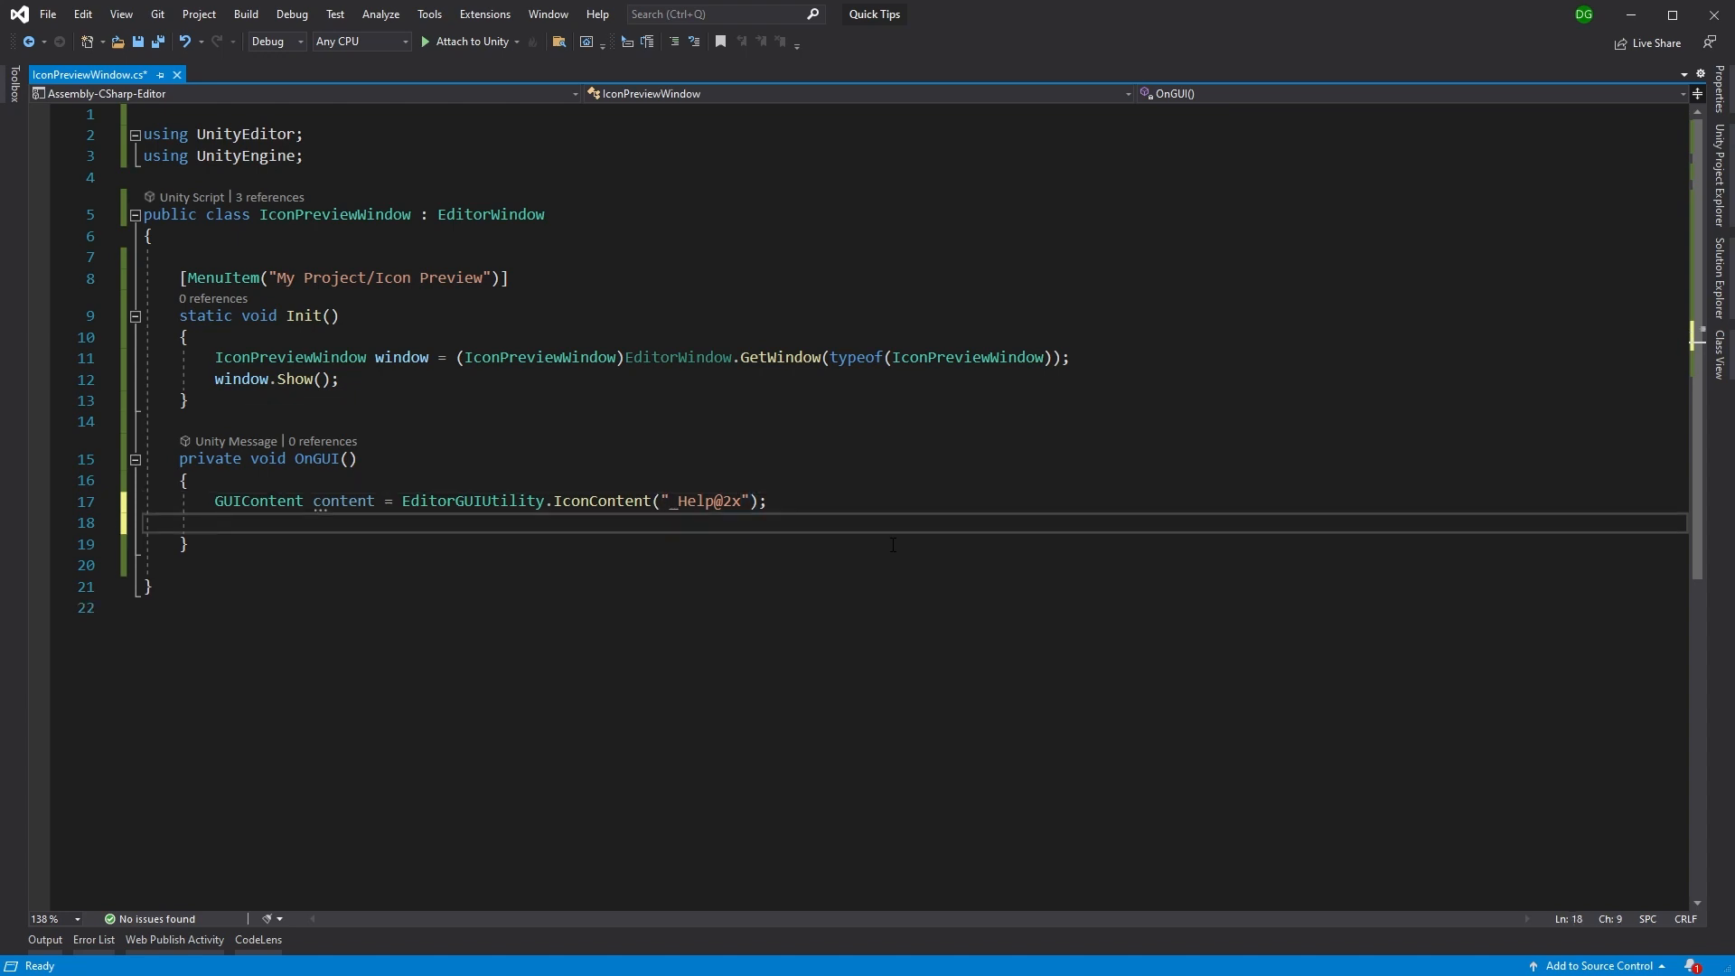
# Step: Draw the icon with GUILayout.Label(content)
pyautogui.write('GUILayout.Label')
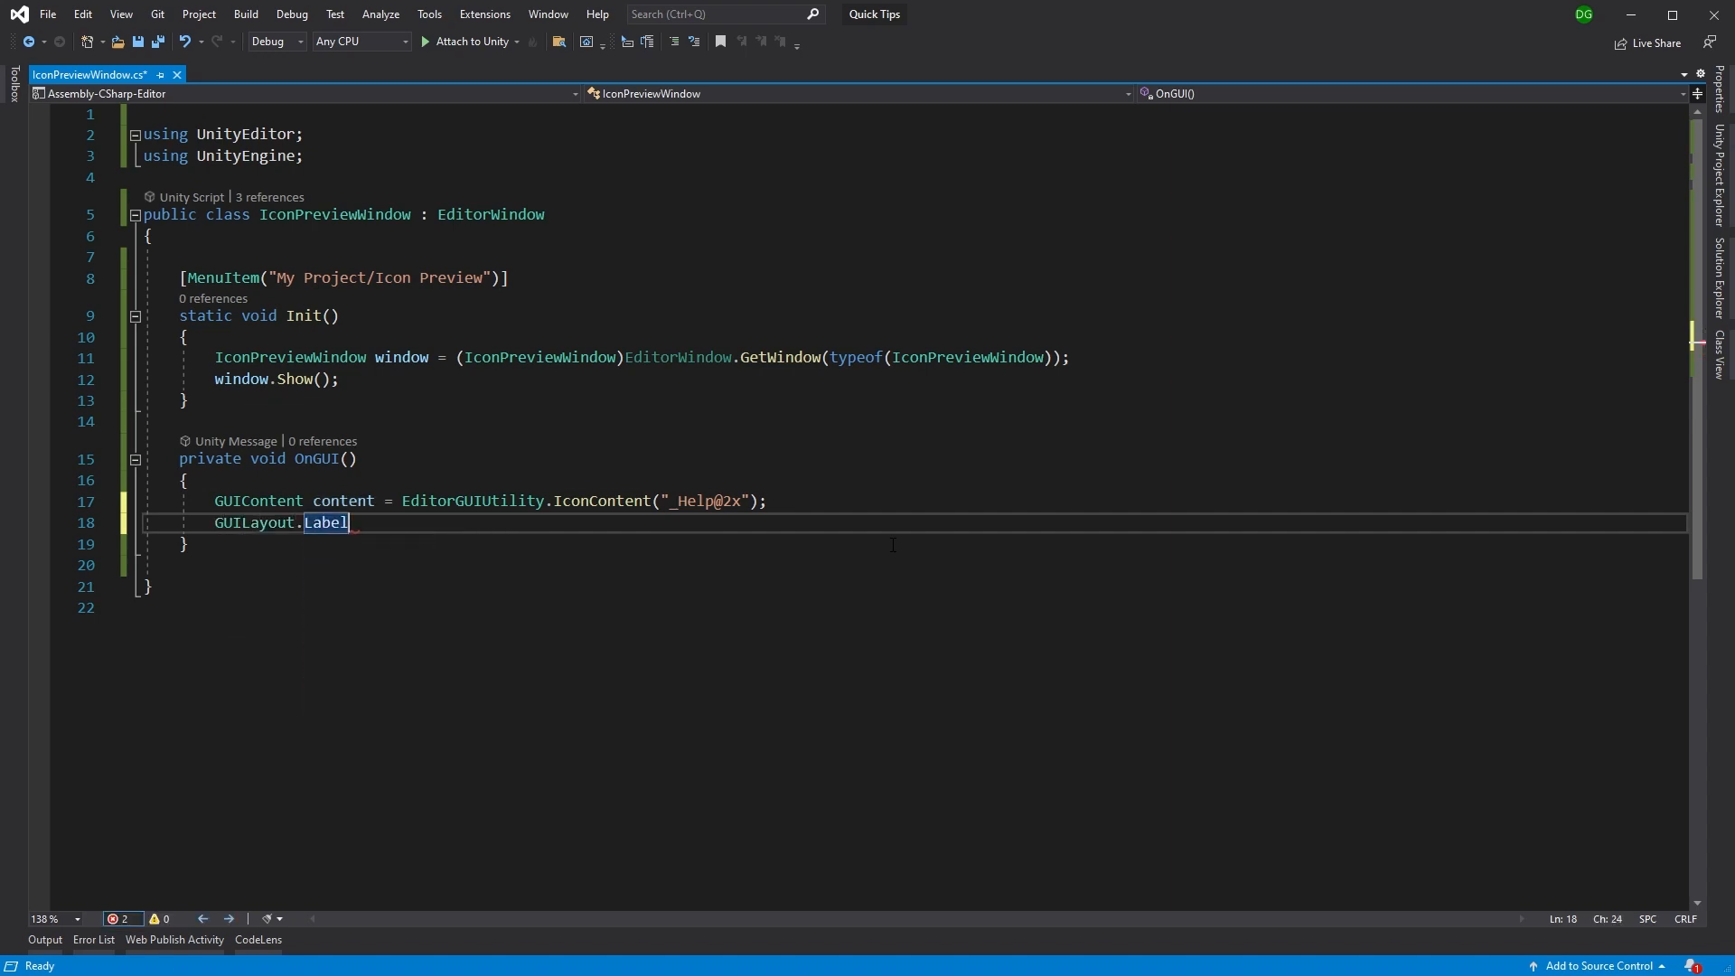
pyautogui.write('(content)l;')
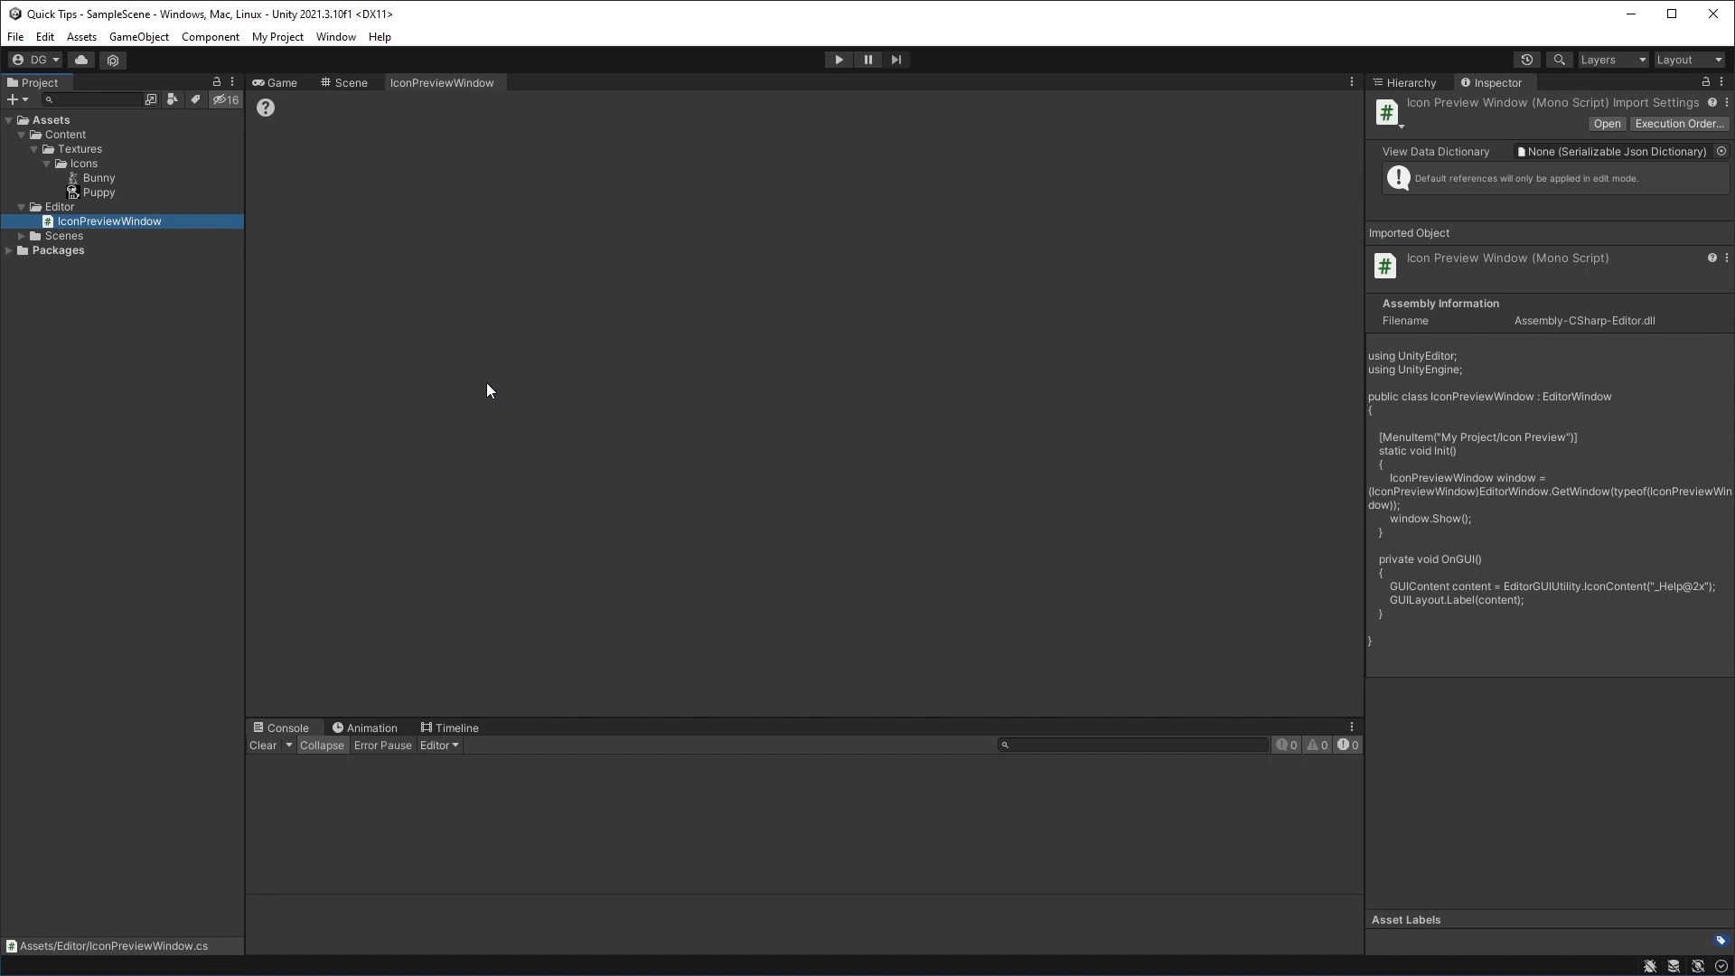
pyautogui.moveTo(489, 383)
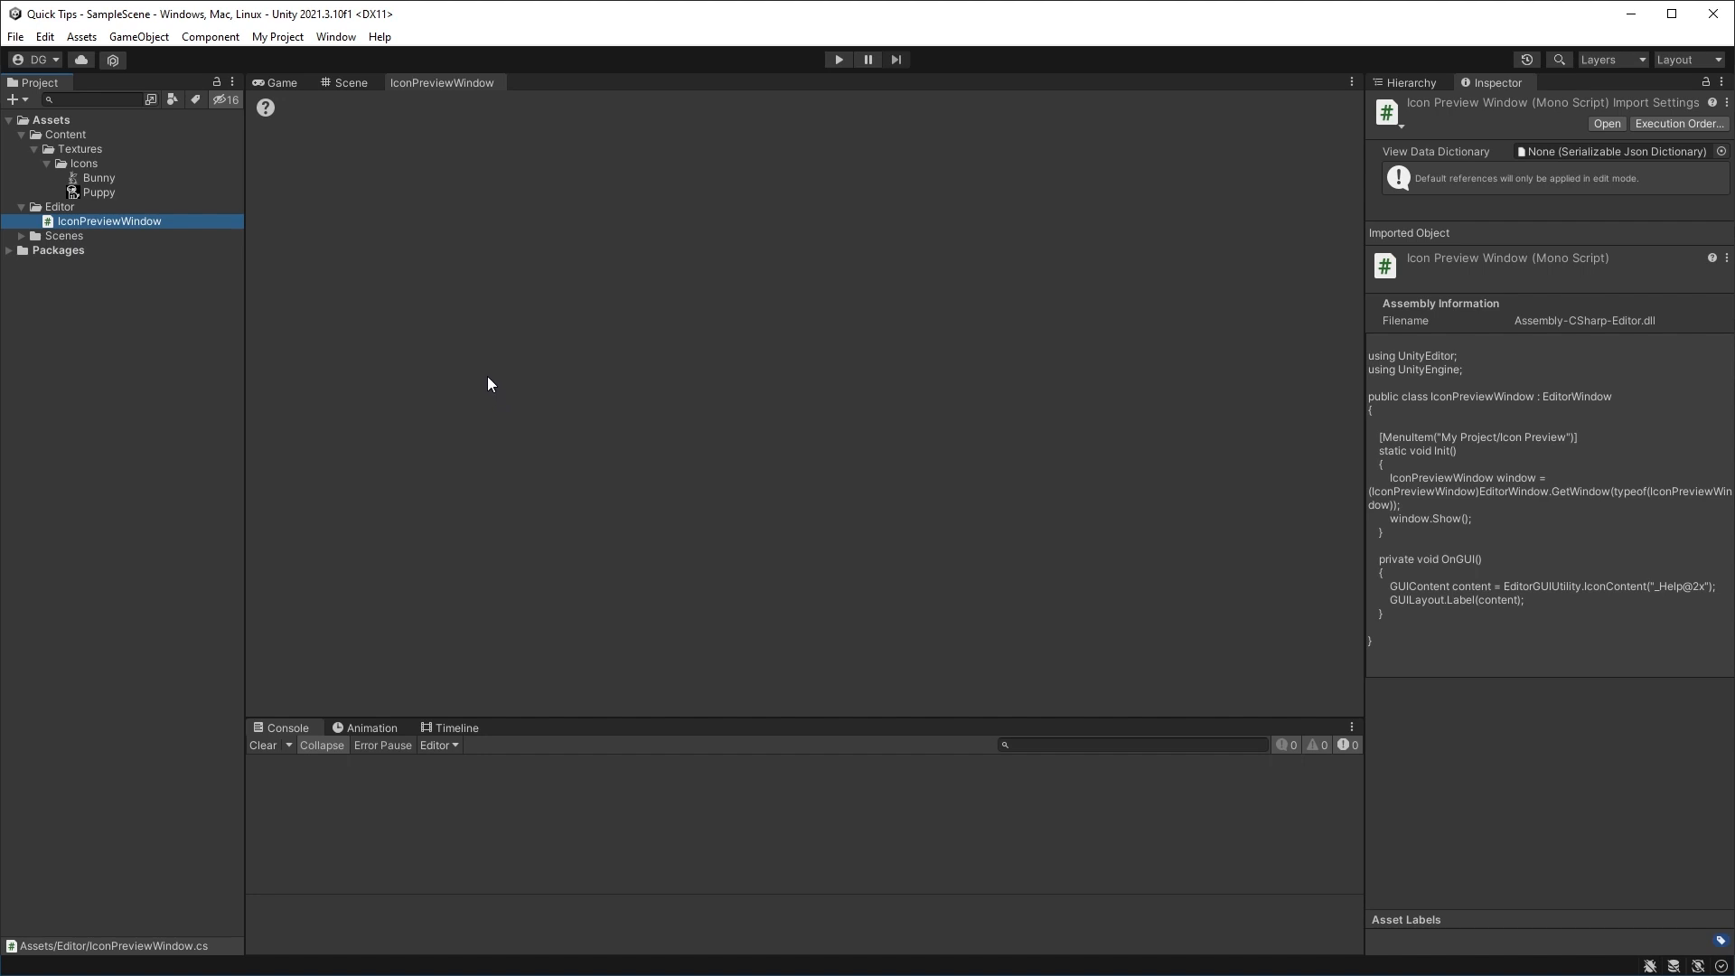
pyautogui.moveTo(76, 150)
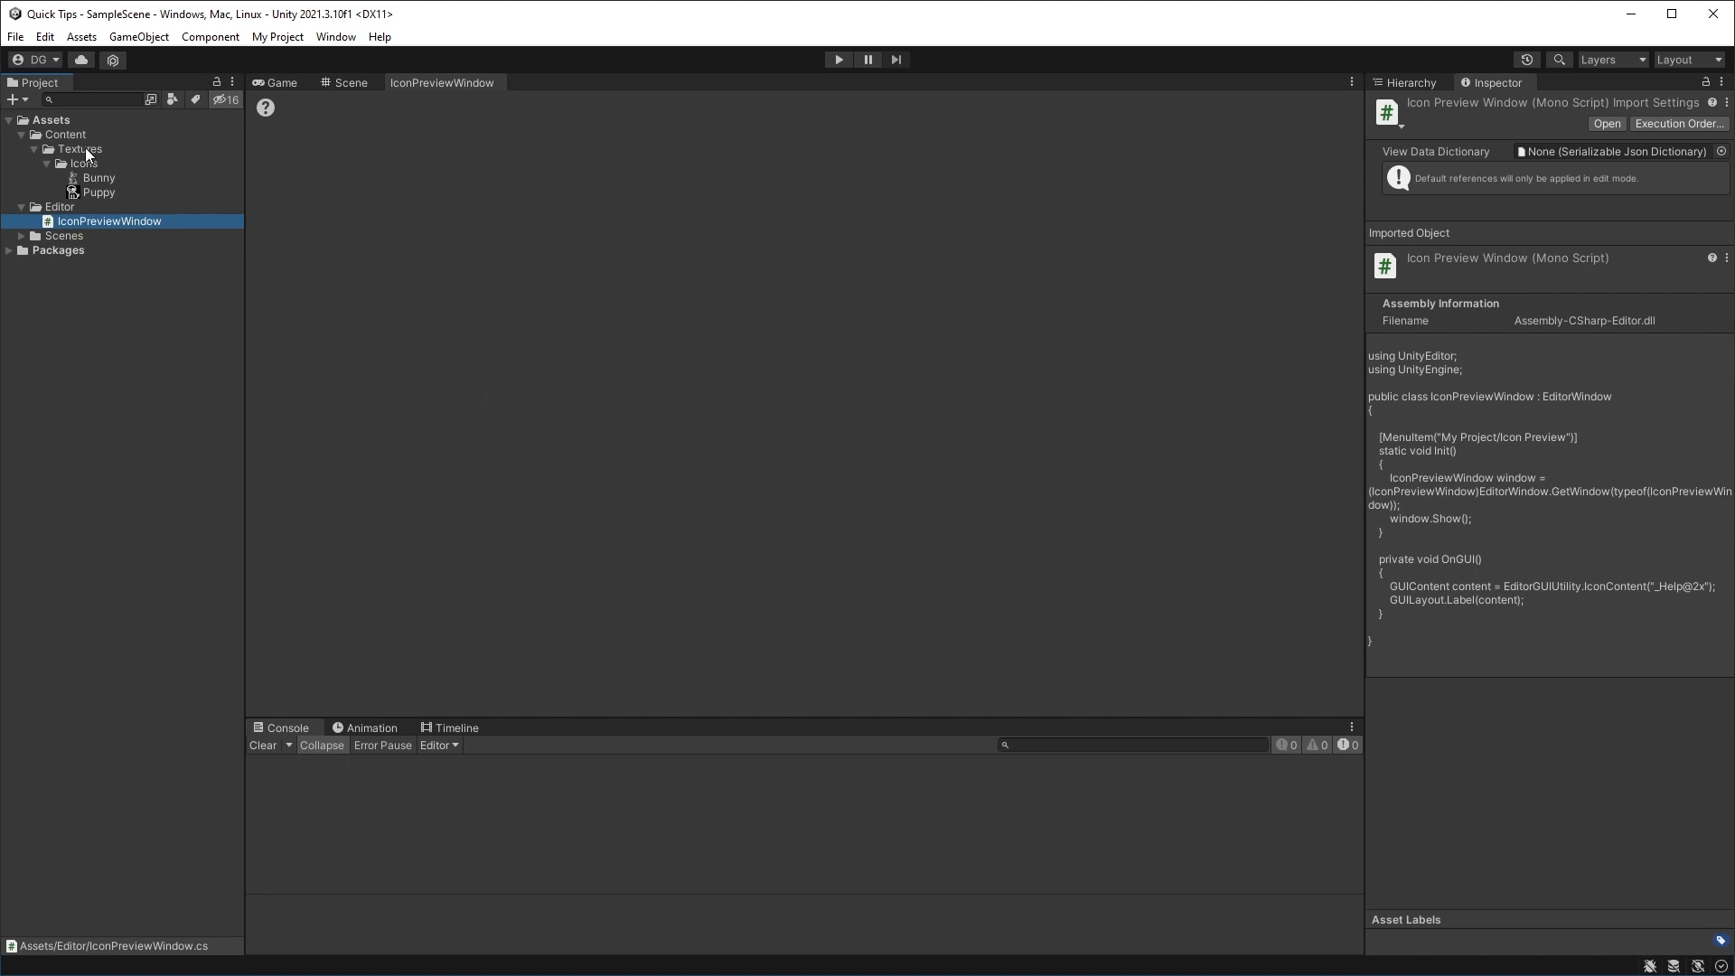
pyautogui.moveTo(342, 249)
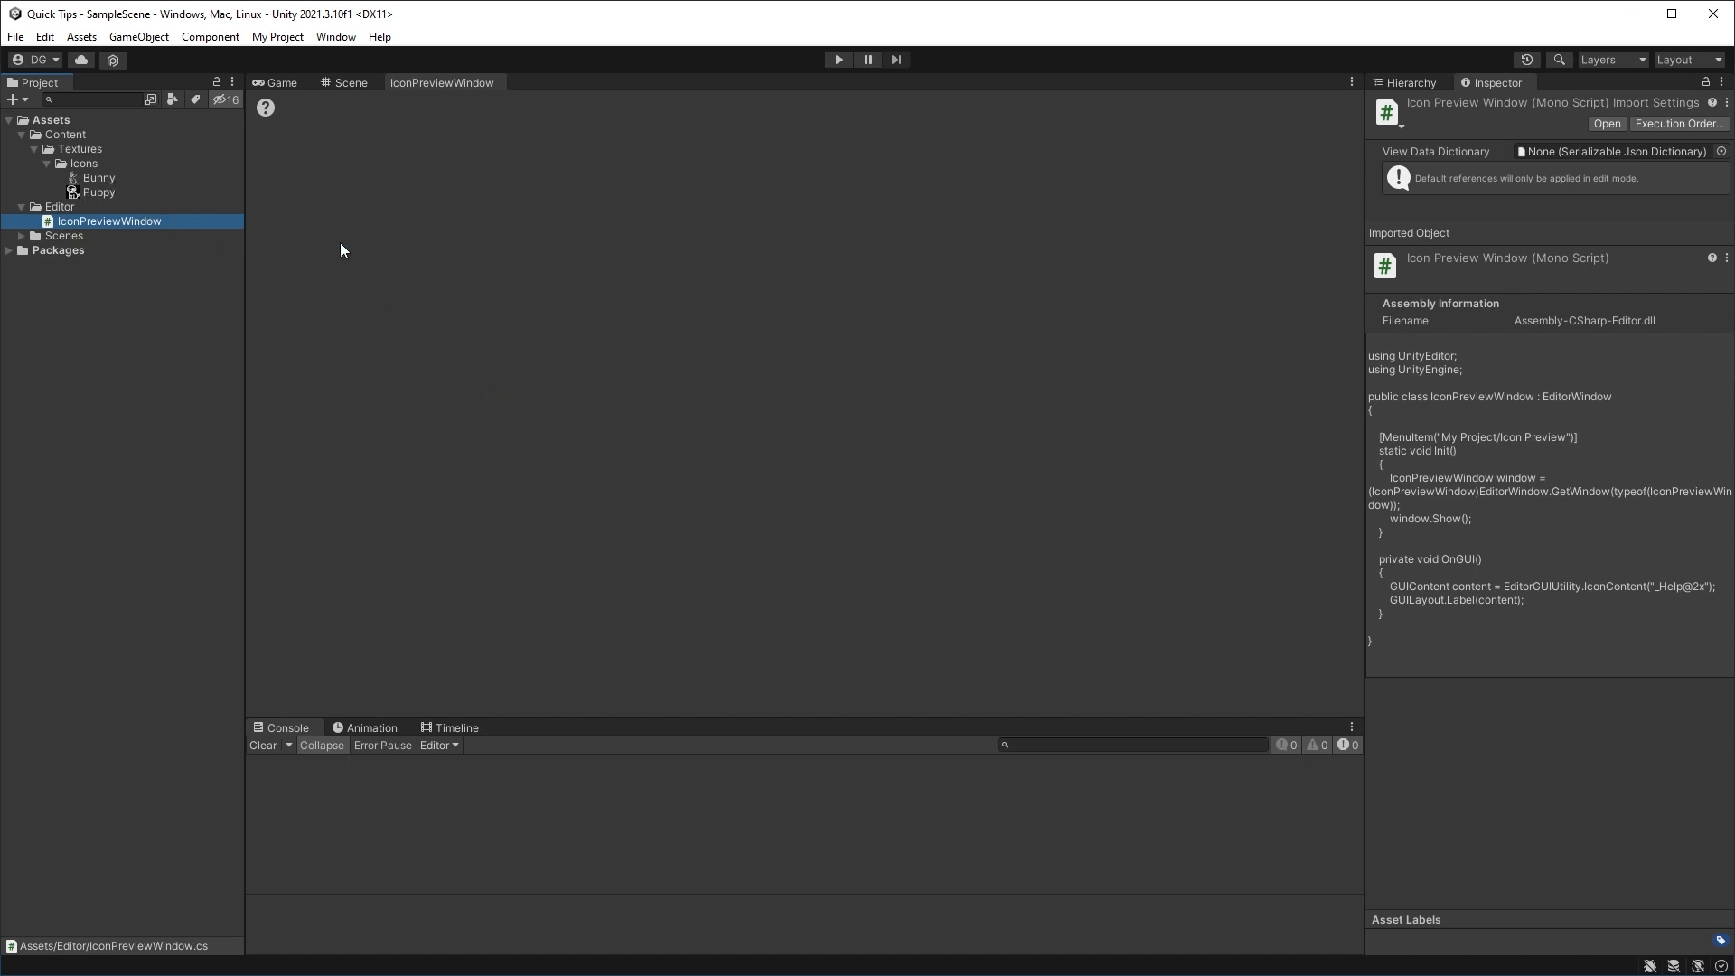
pyautogui.moveTo(517, 298)
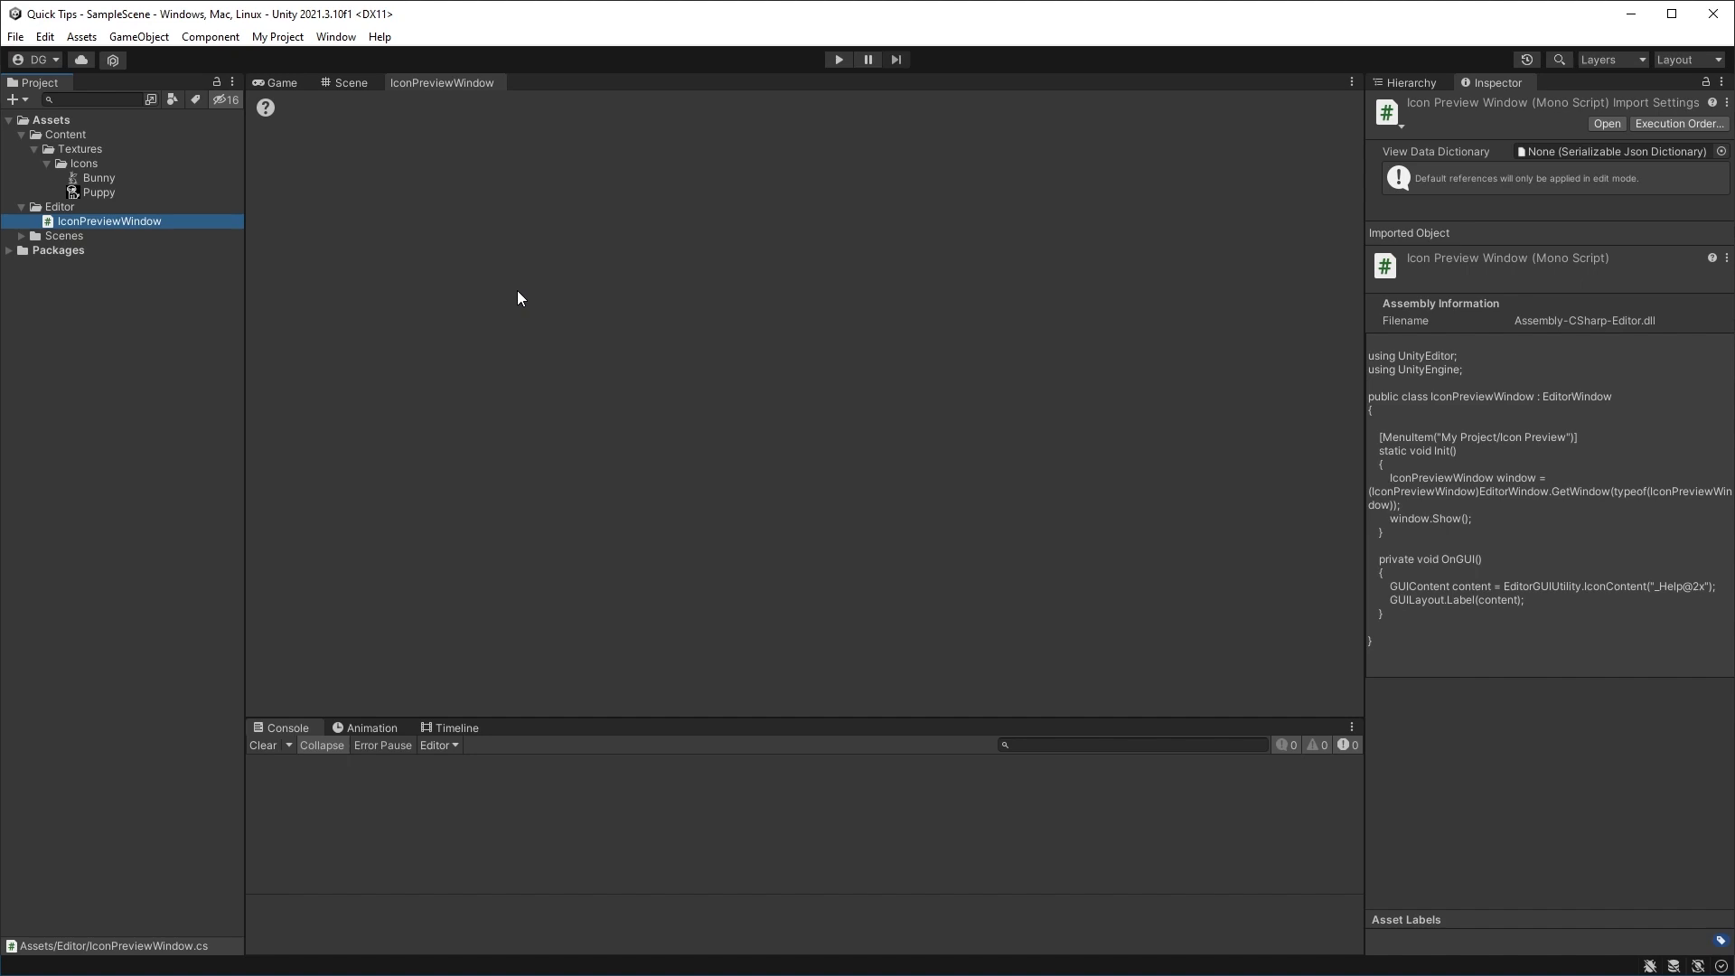
pyautogui.moveTo(176, 206)
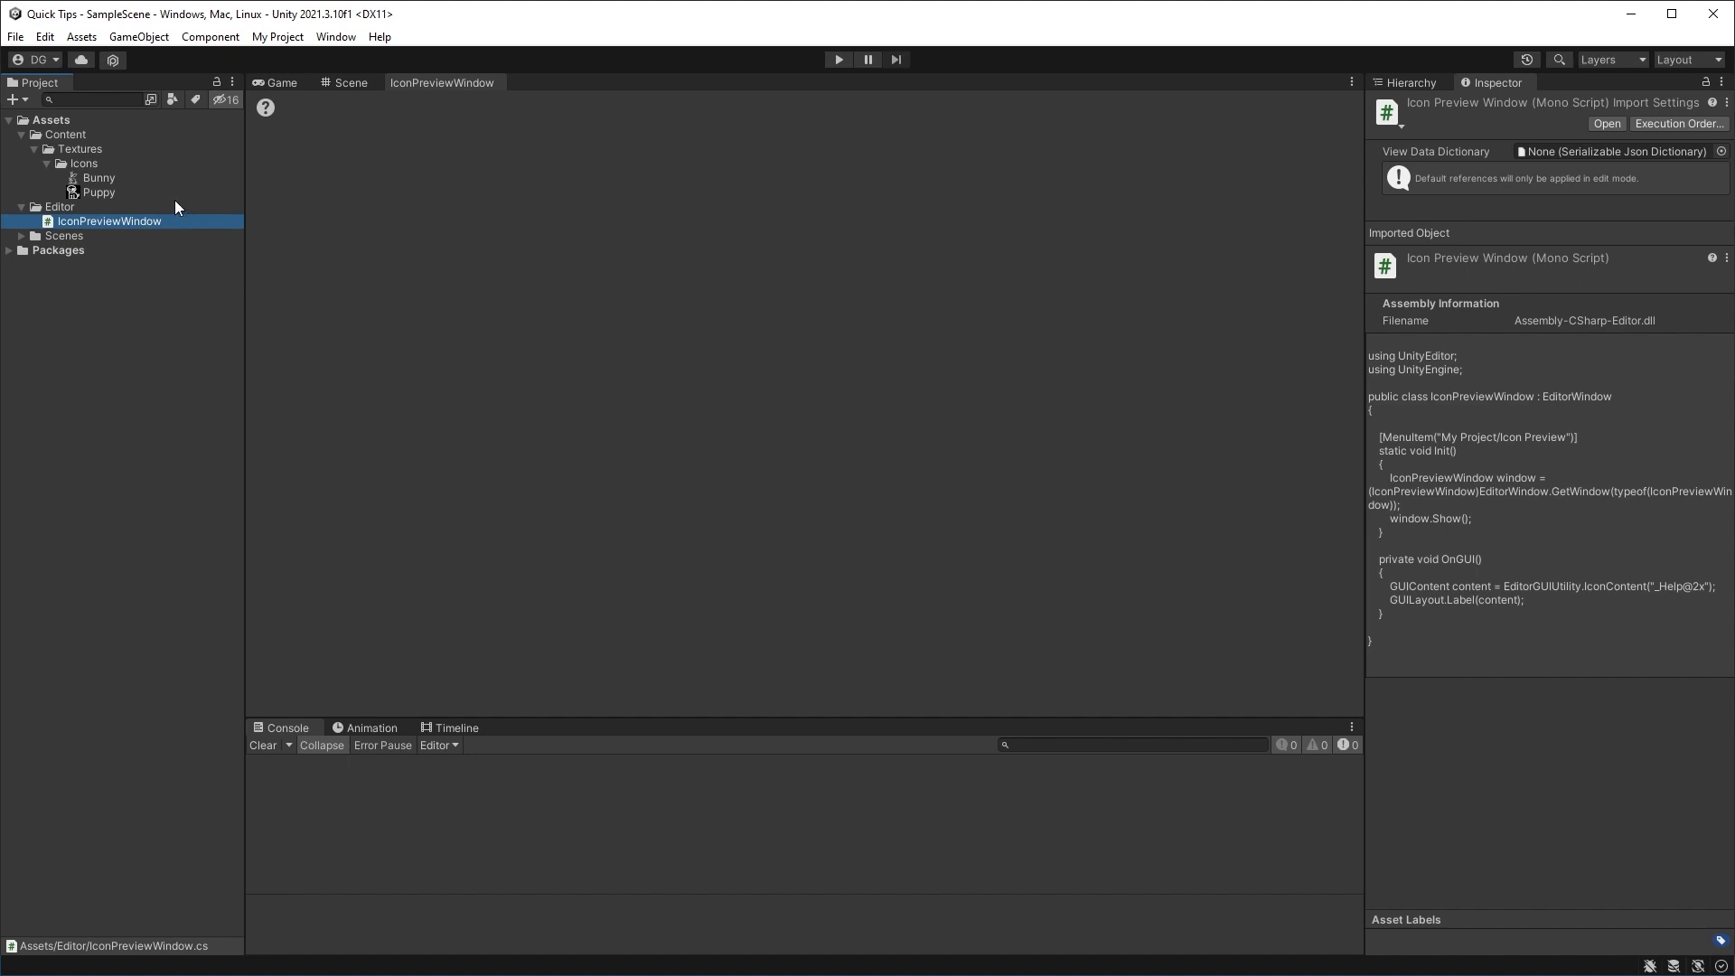
# Step: Create an Editor Default Resources folder under Assets and select the Bunny texture to move in
pyautogui.rightClick(51, 119)
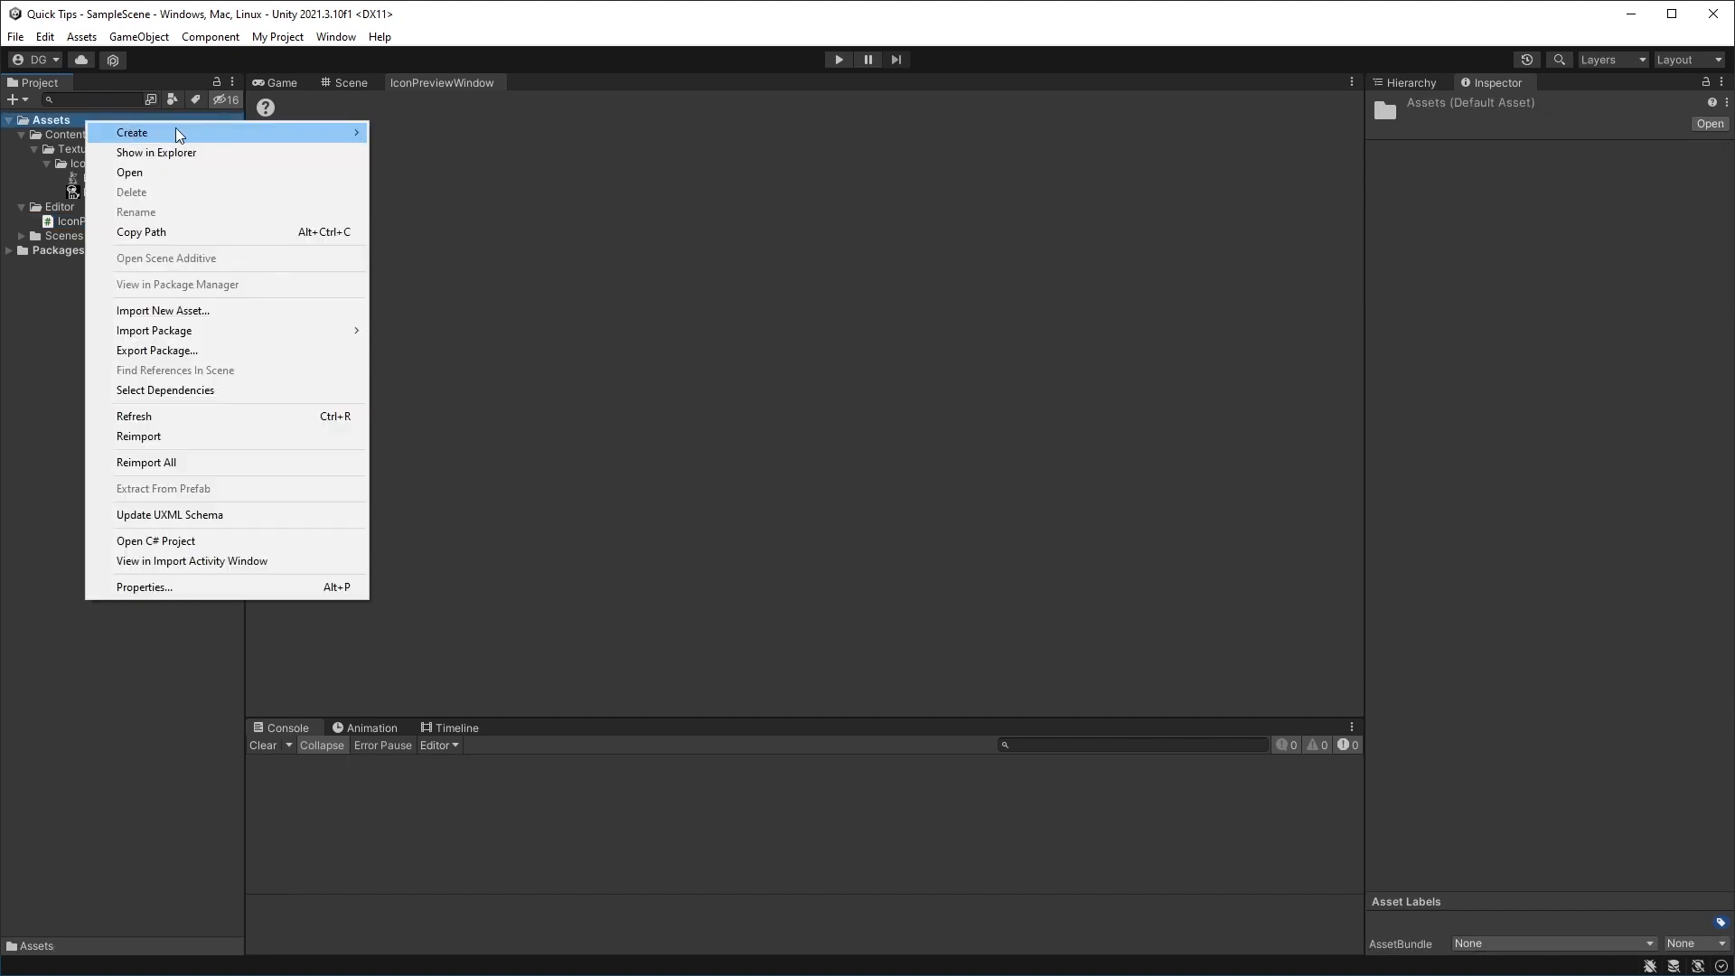
pyautogui.click(130, 132)
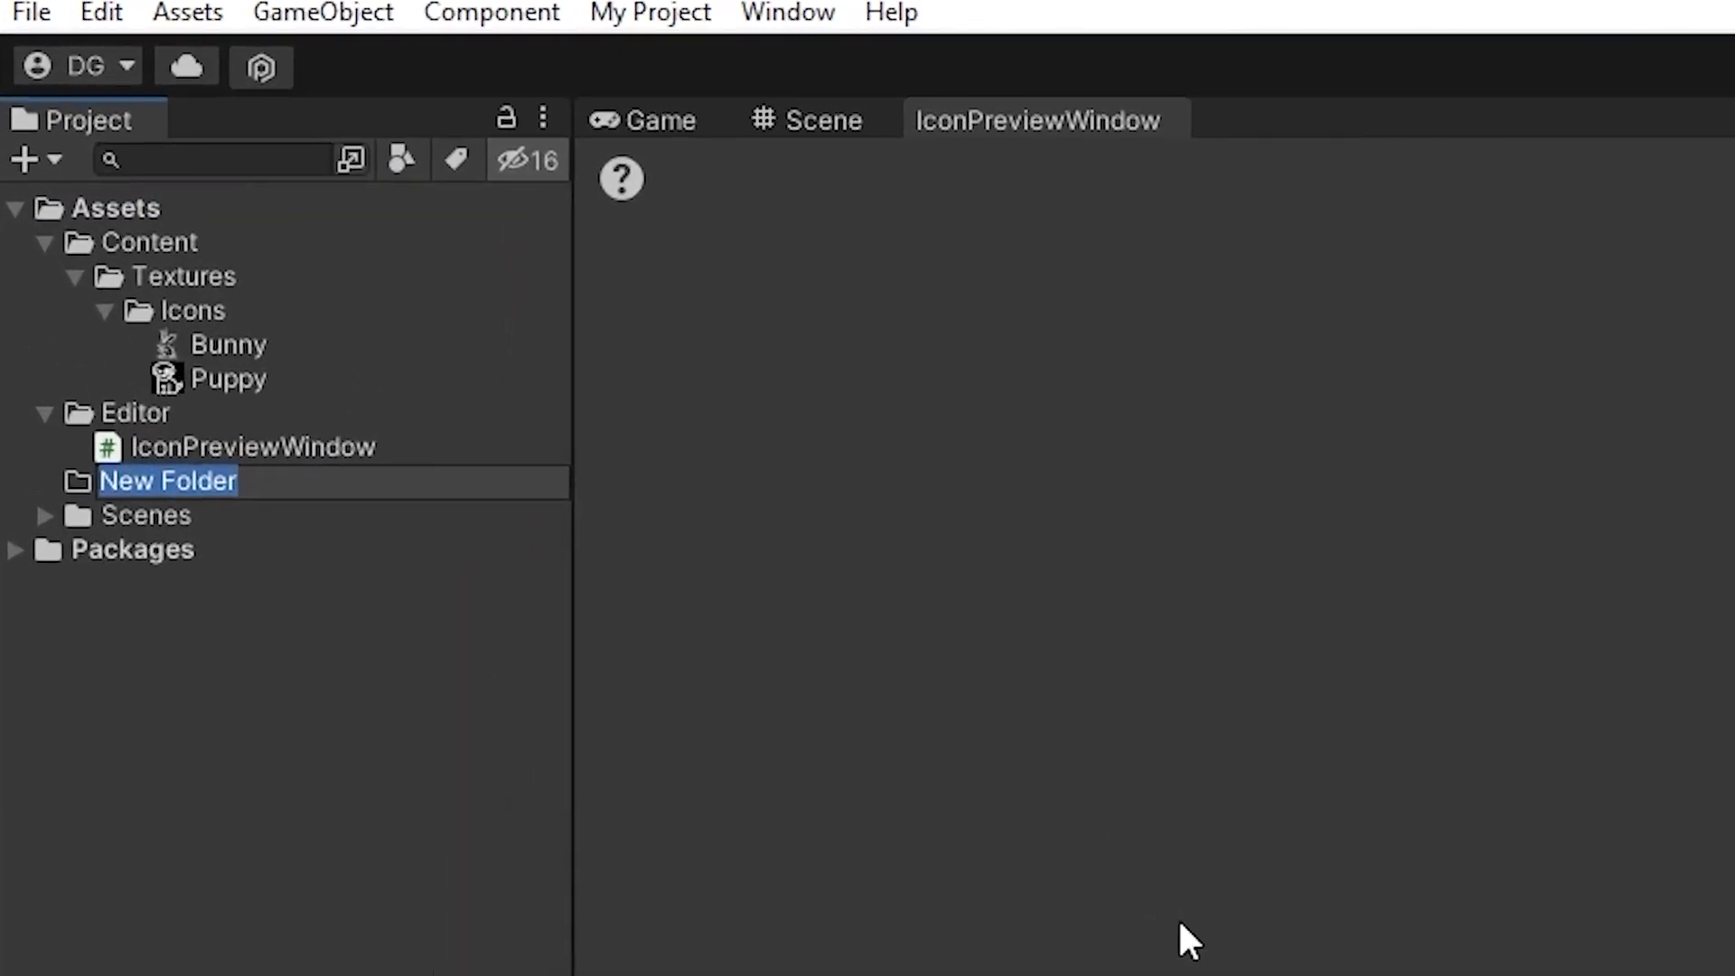
pyautogui.write('Editor Def')
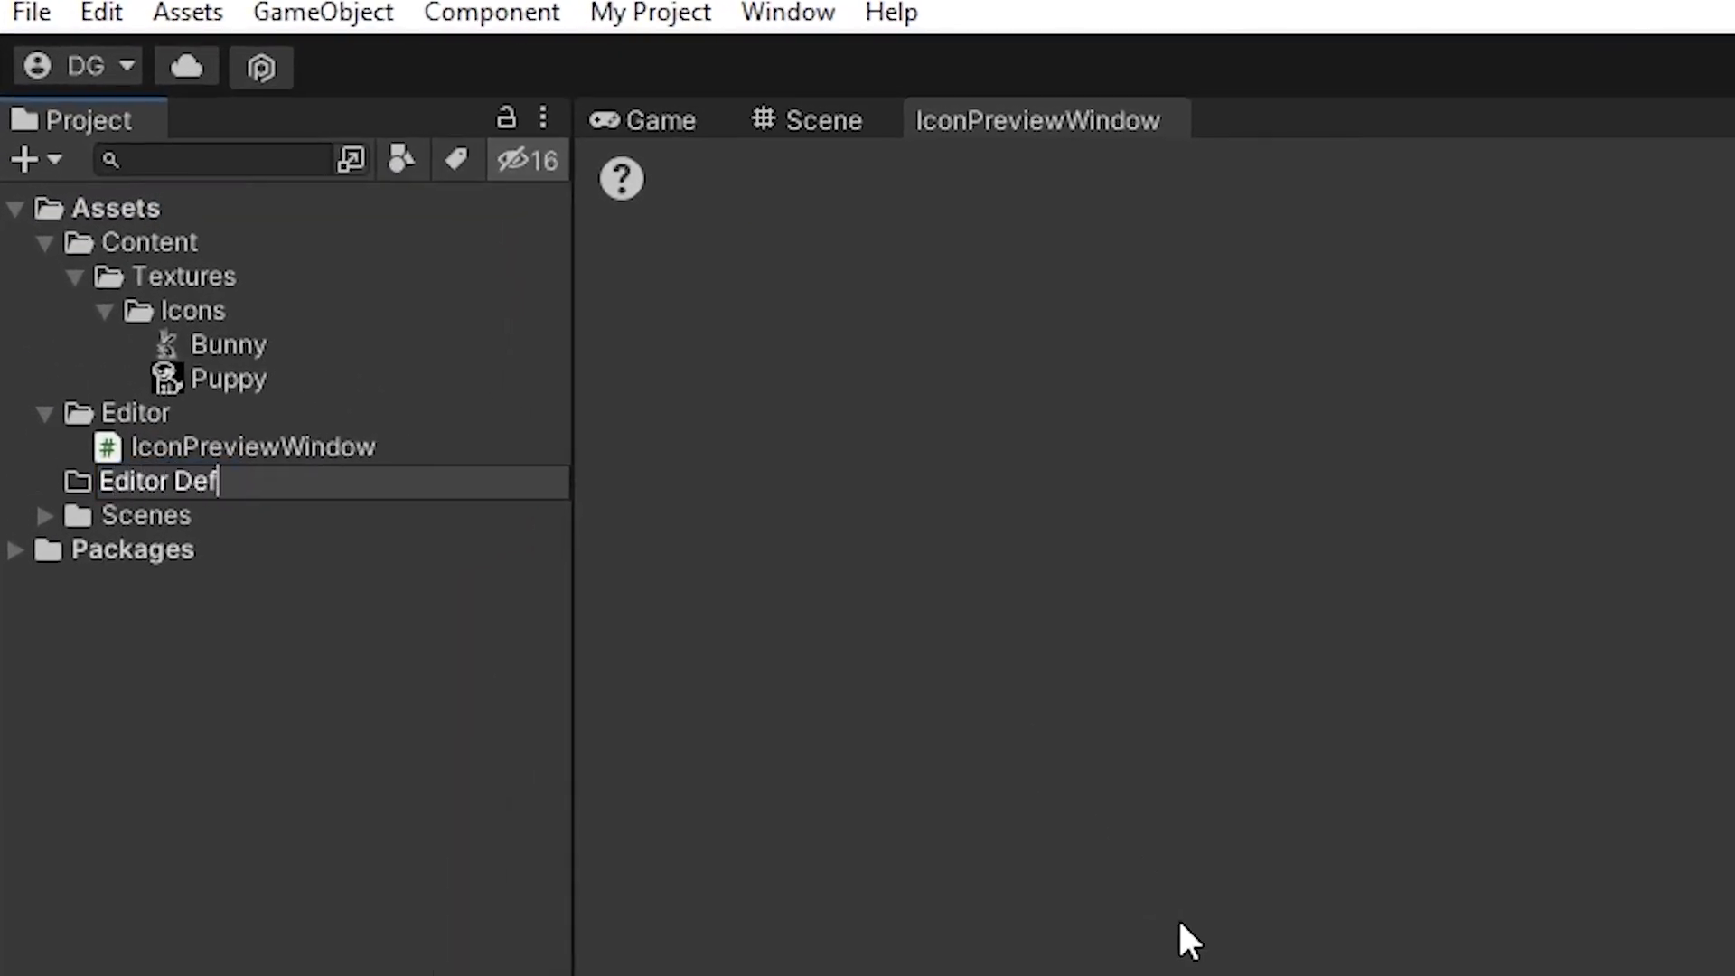
pyautogui.write('ault Re')
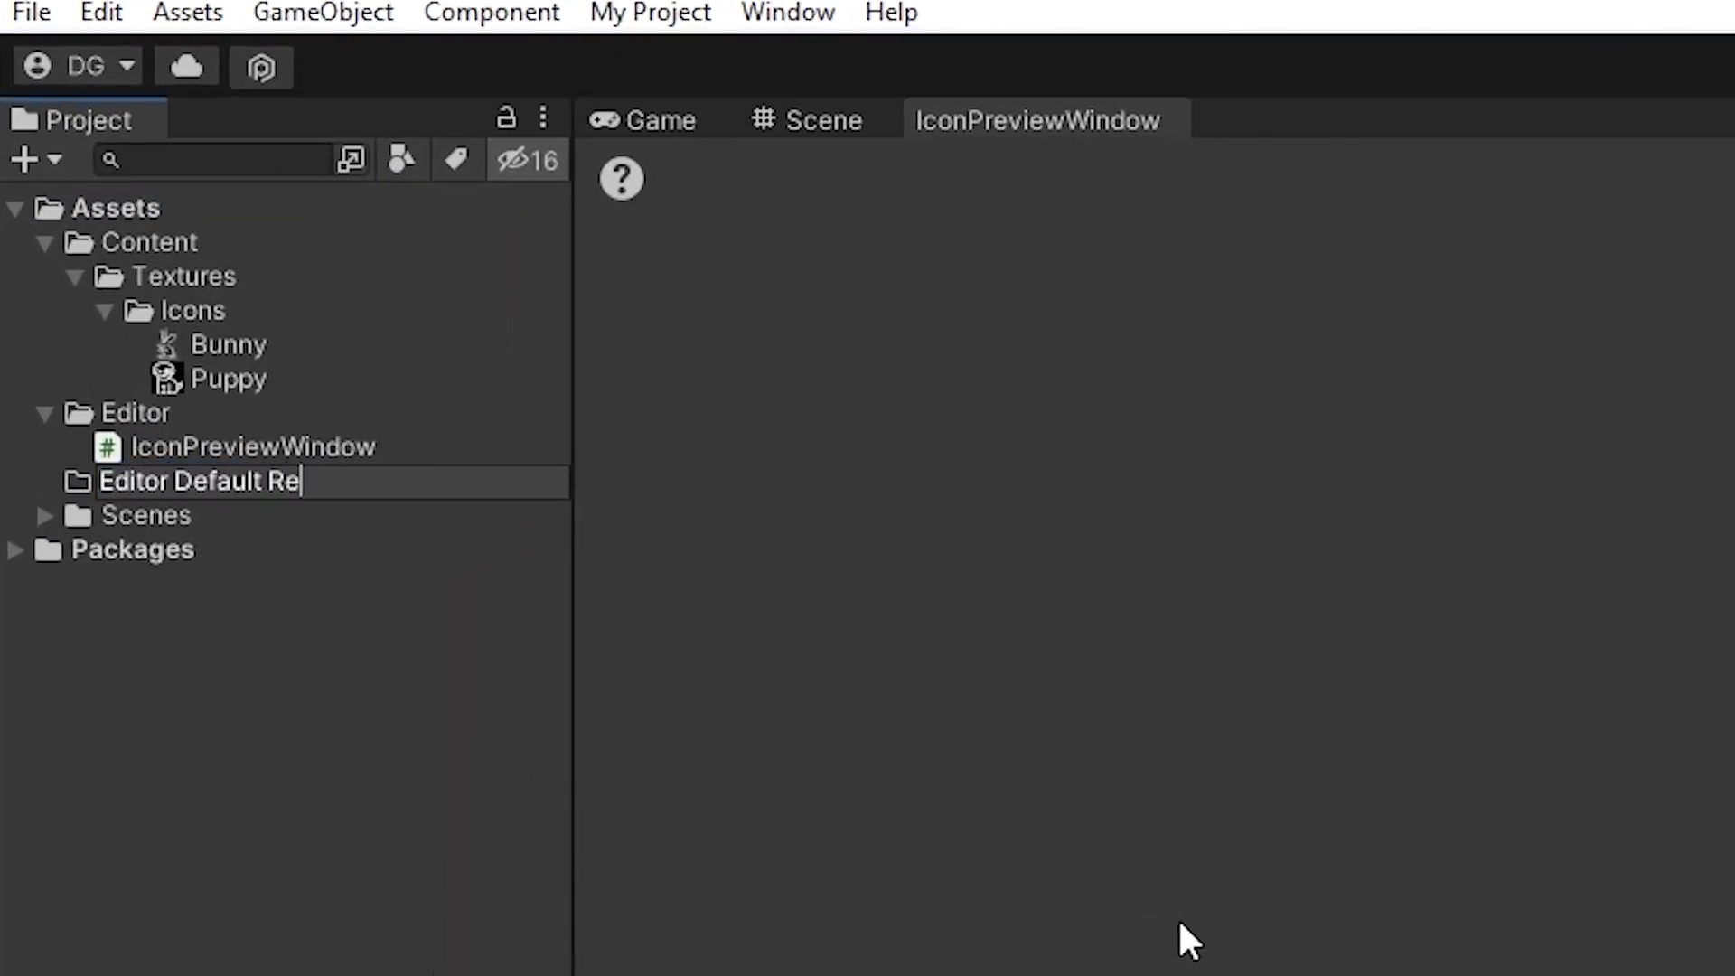
pyautogui.press('enter')
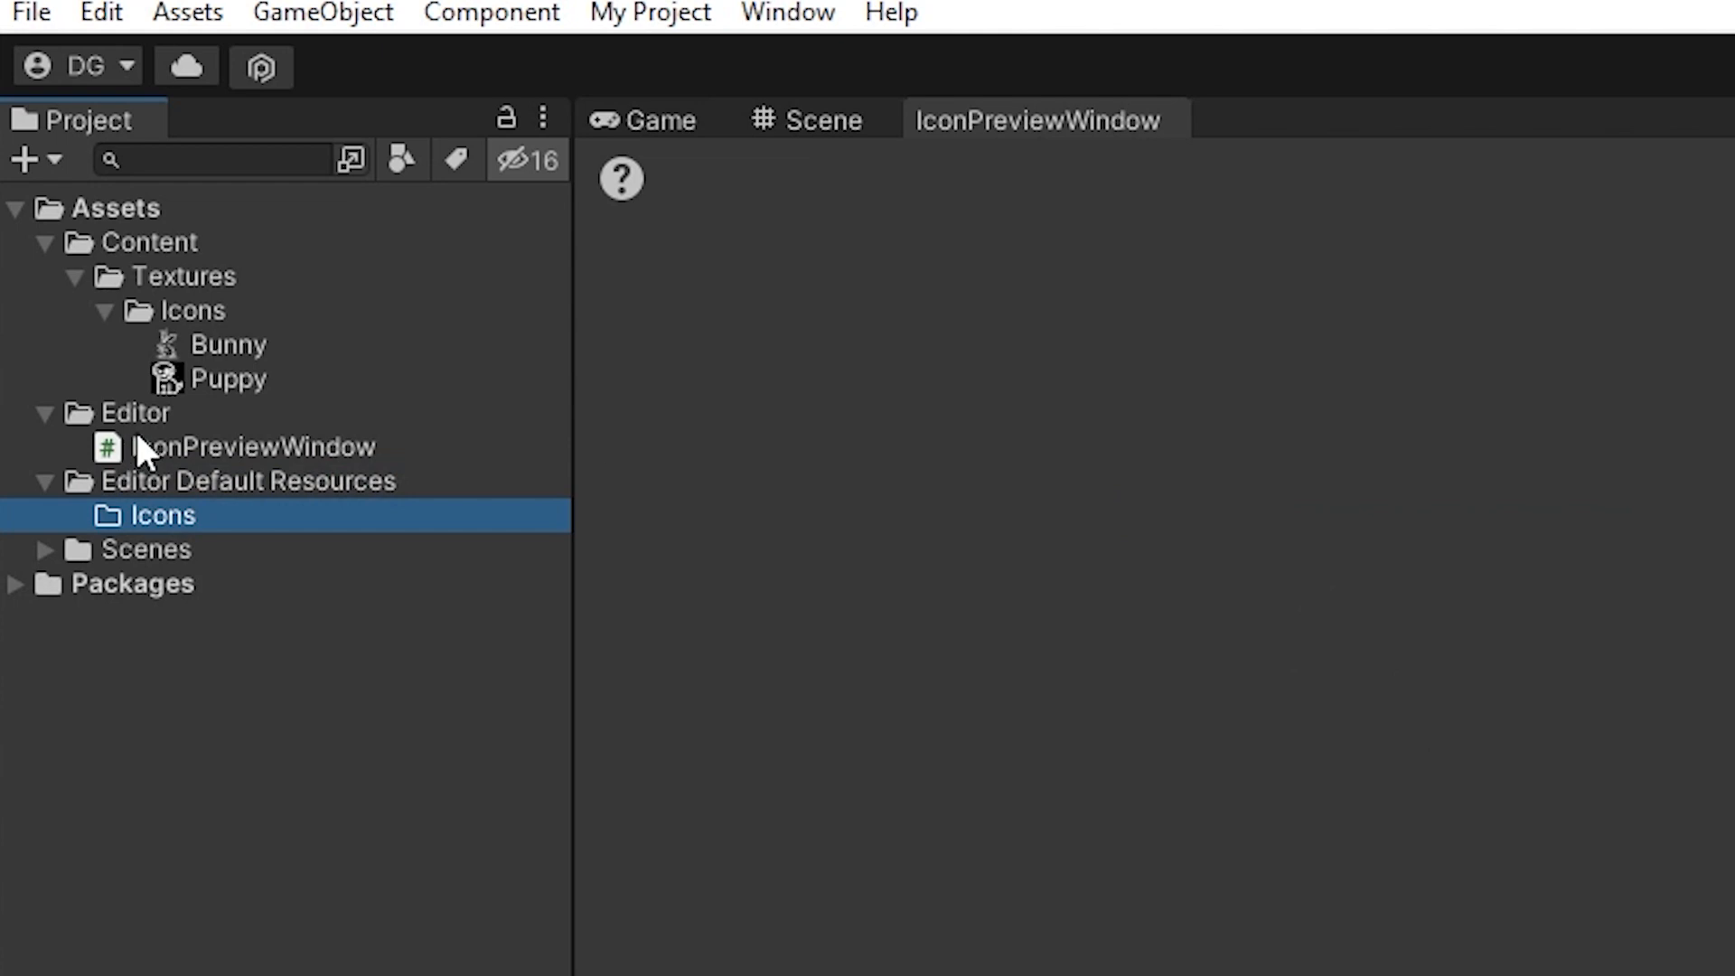
pyautogui.moveTo(233, 381)
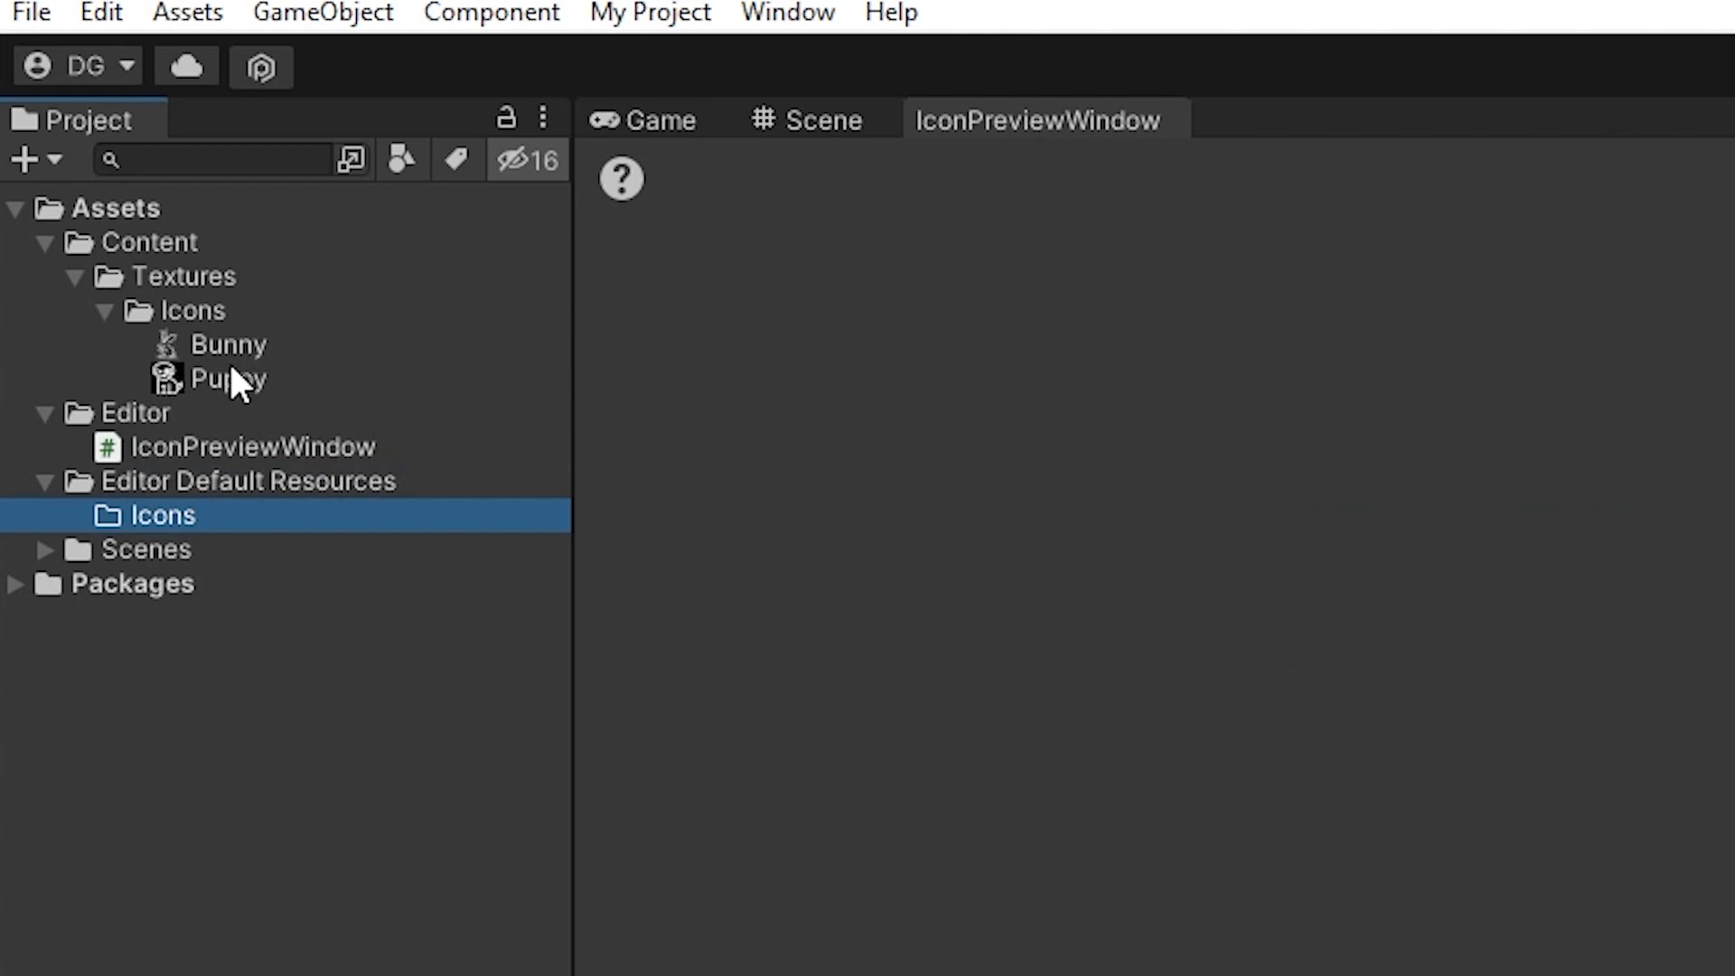
pyautogui.click(227, 344)
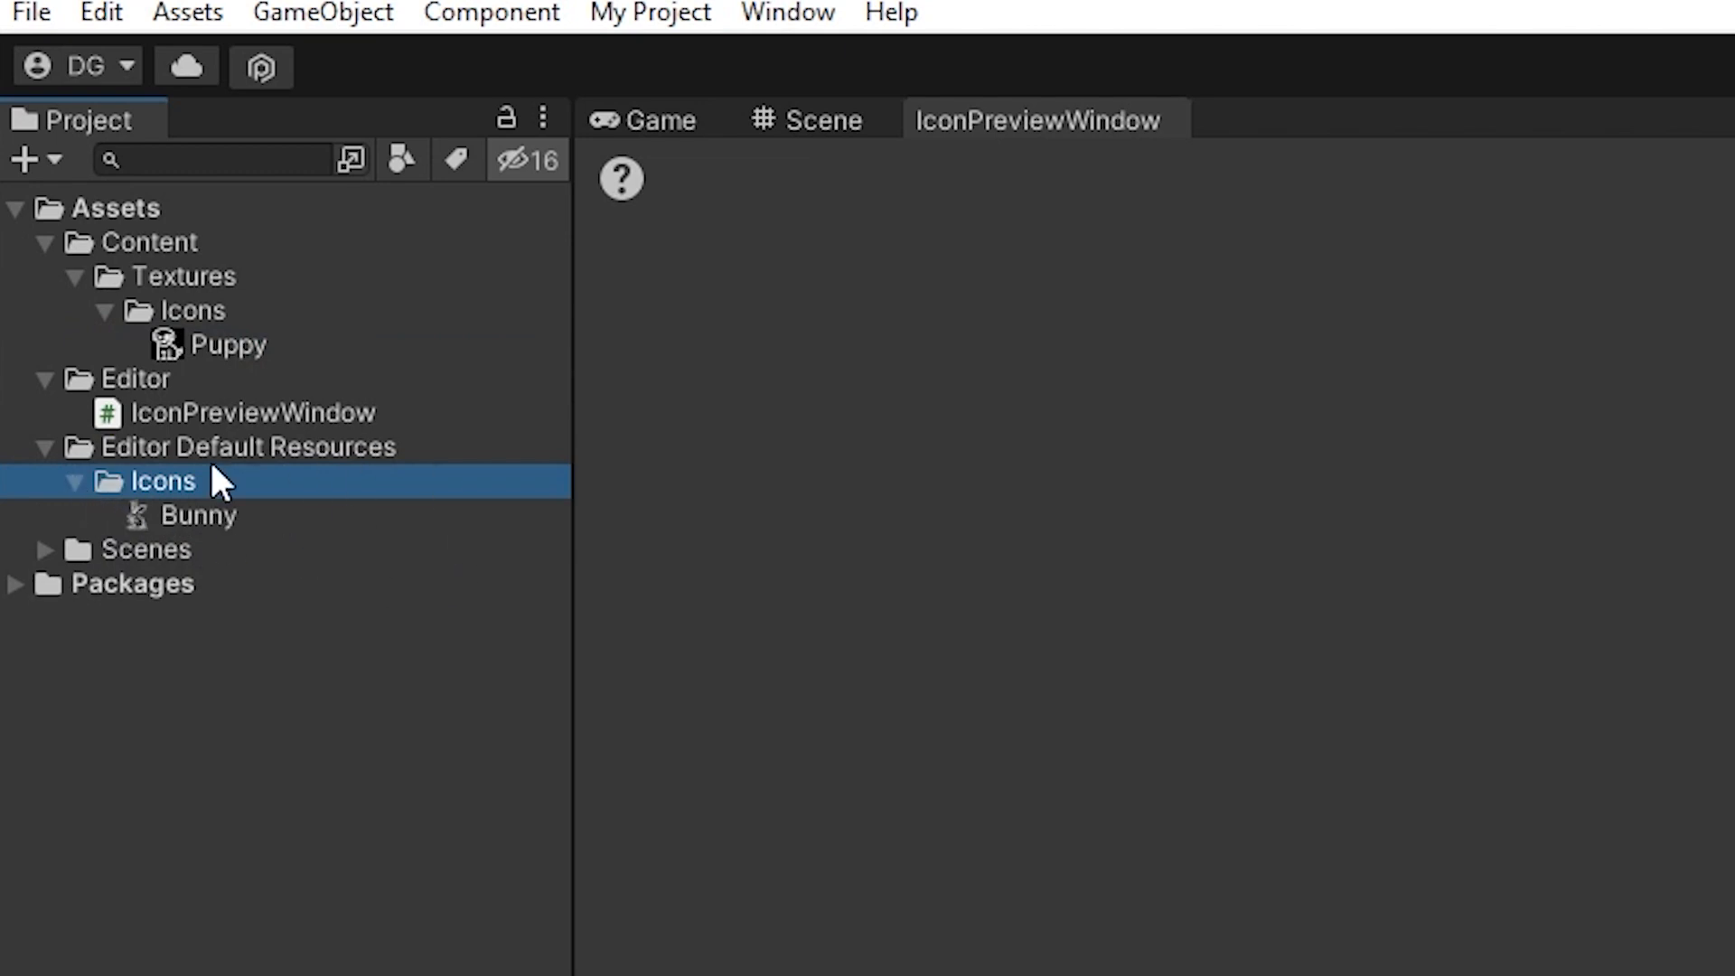
pyautogui.moveTo(188, 441)
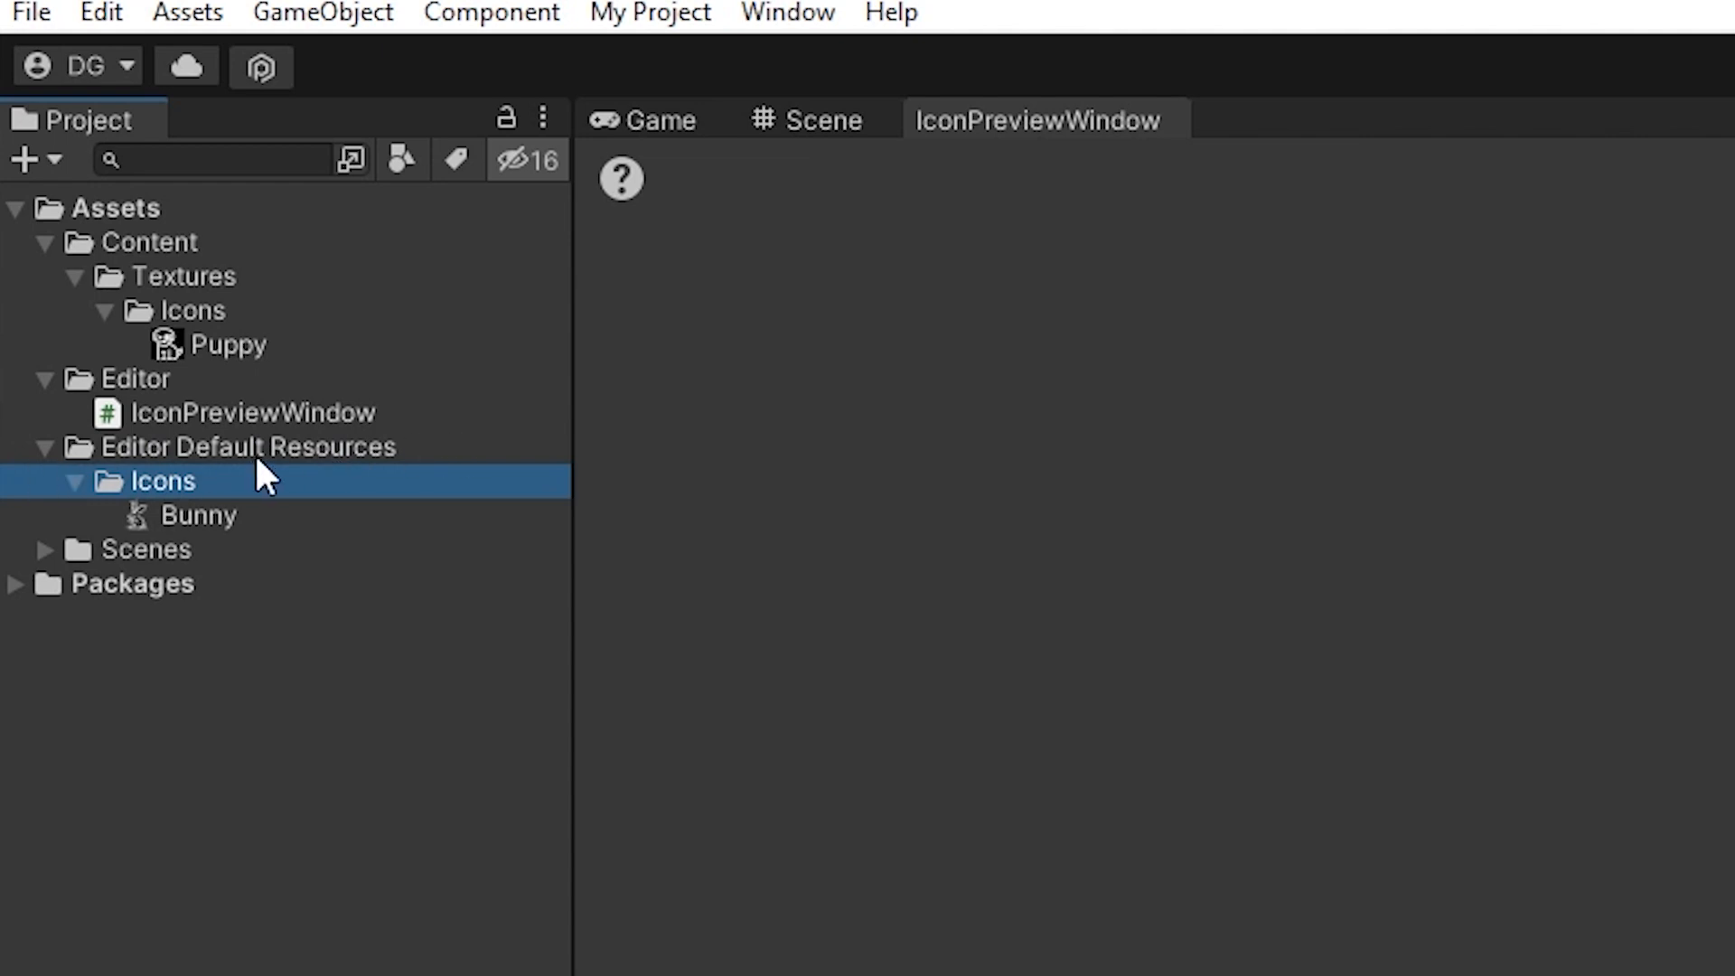
pyautogui.moveTo(302, 553)
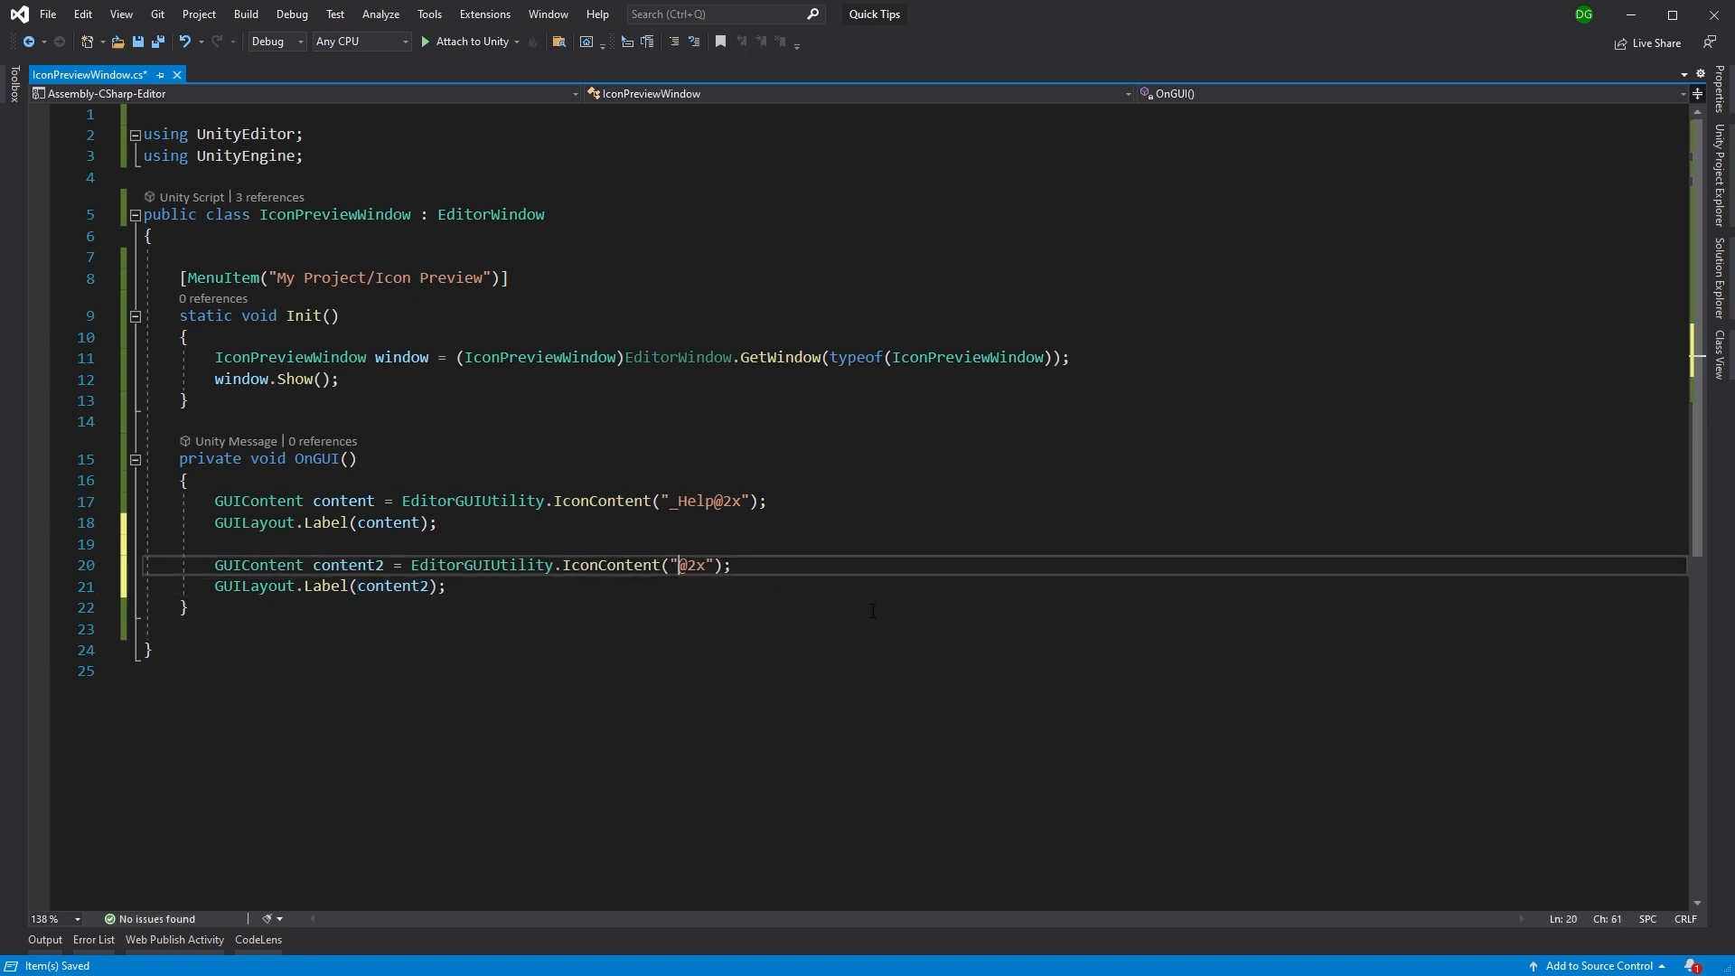
# Step: Set the second IconContent name to "Bunny" and save the script
pyautogui.write('Bunny')
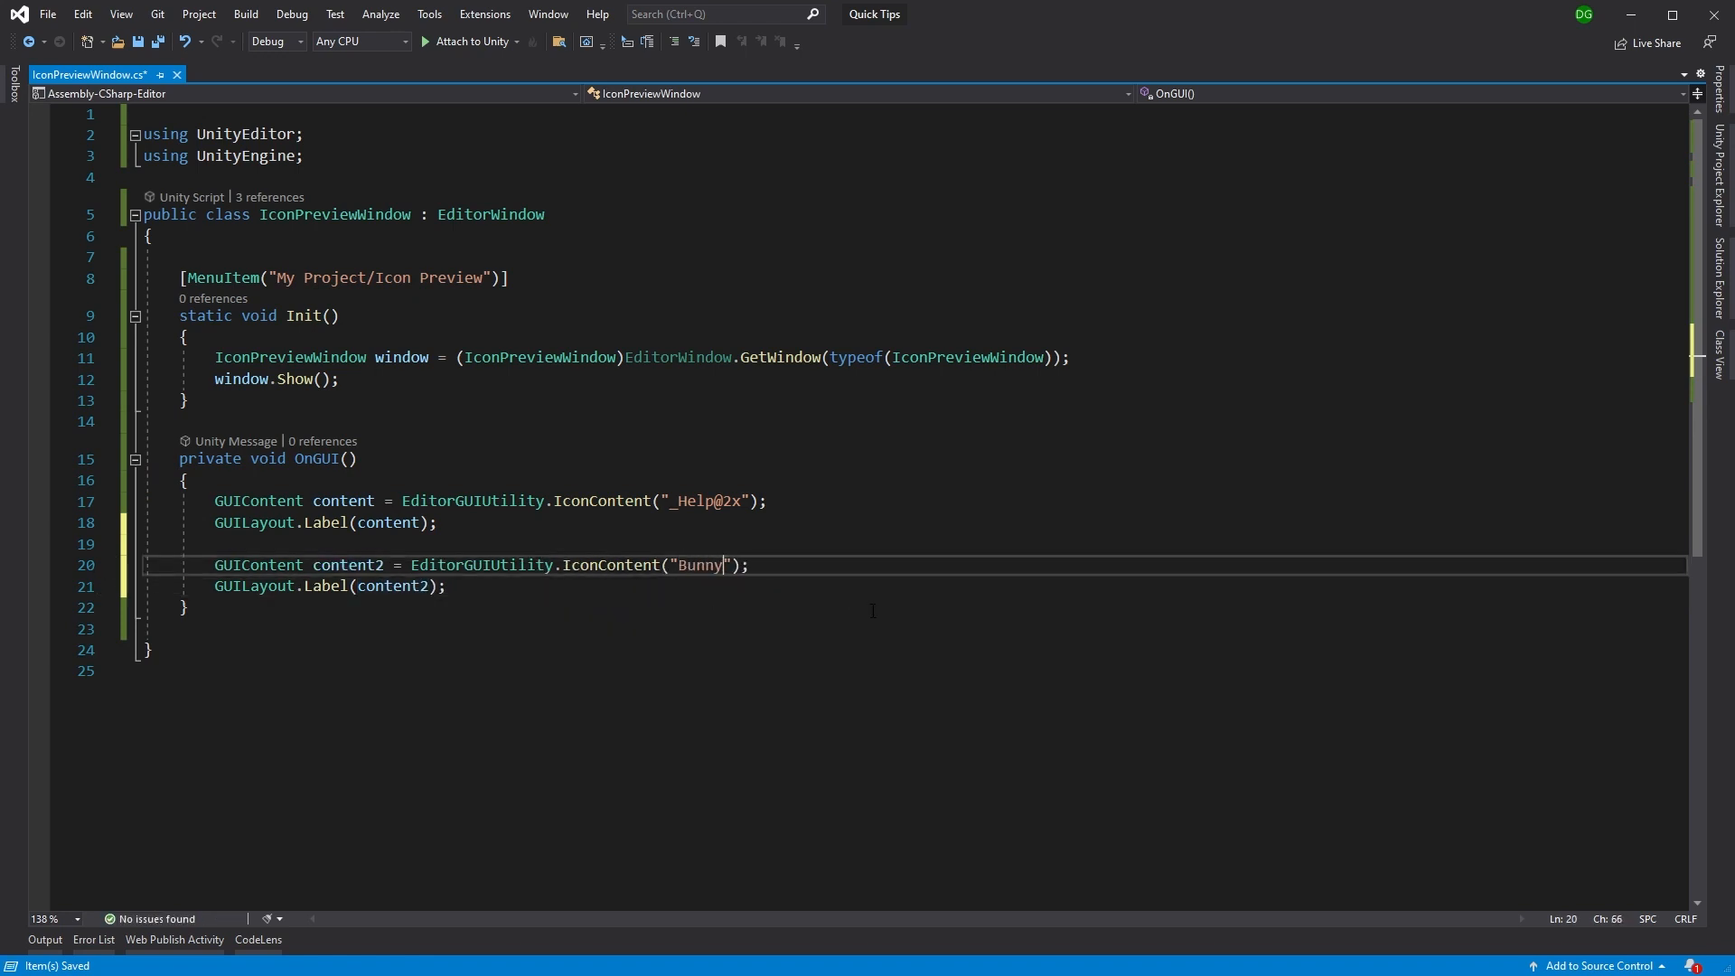
pyautogui.press('ctrl+s')
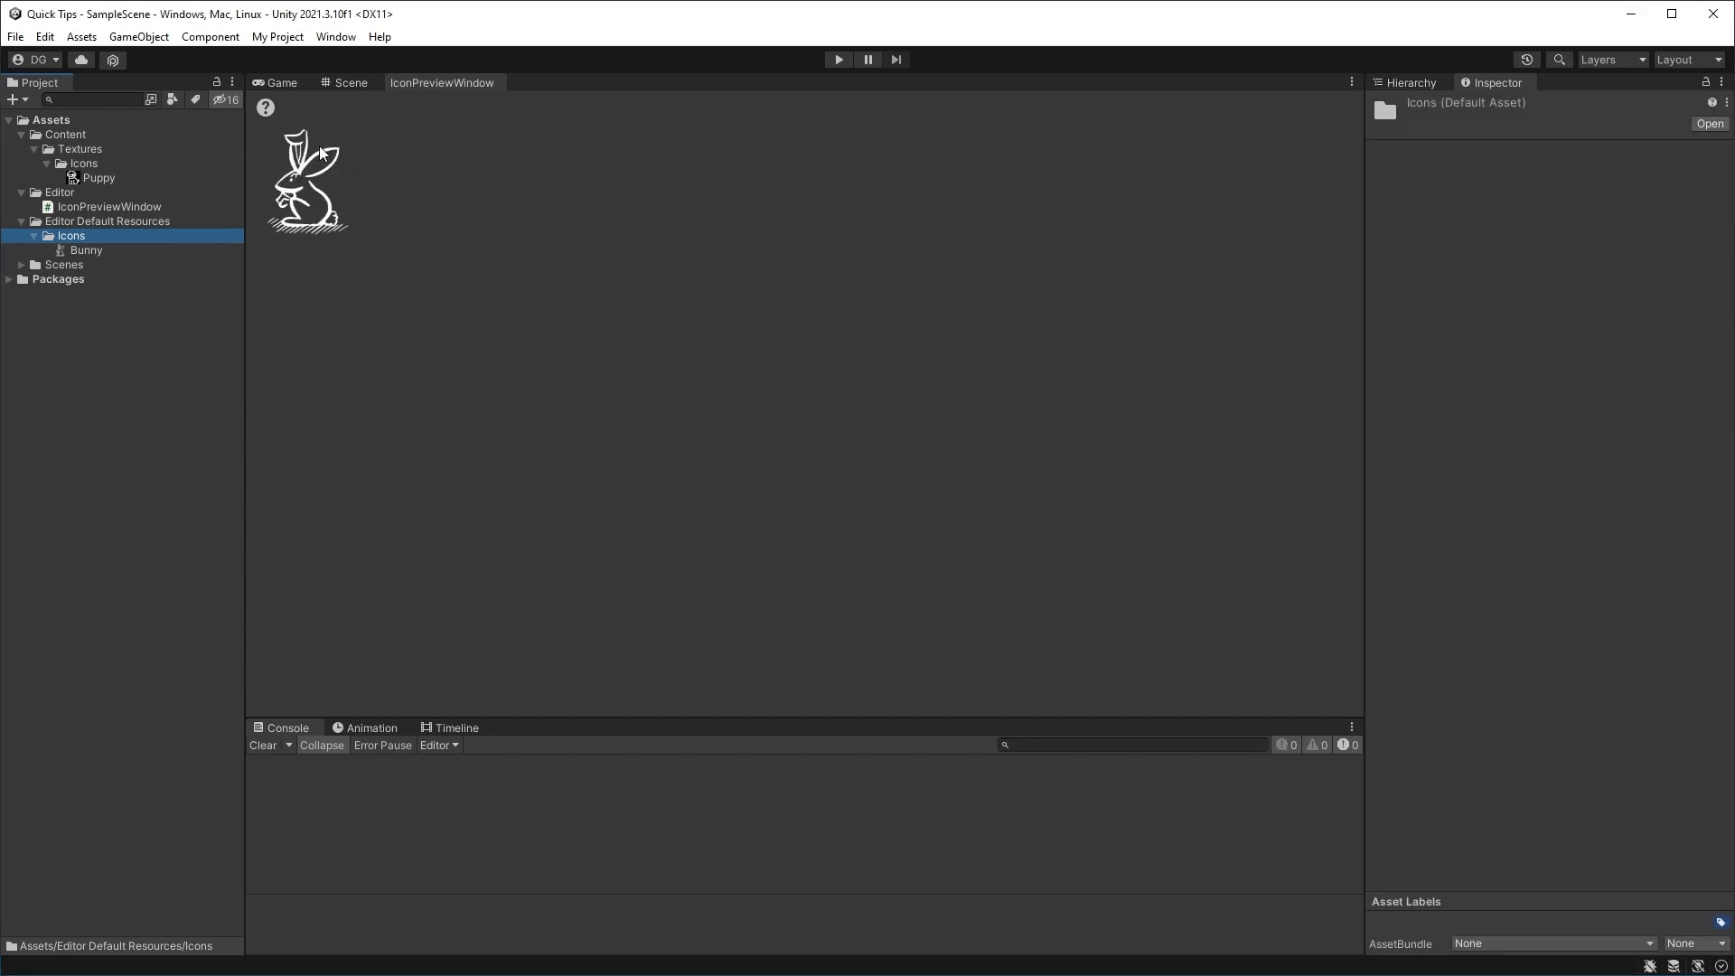
pyautogui.moveTo(97, 273)
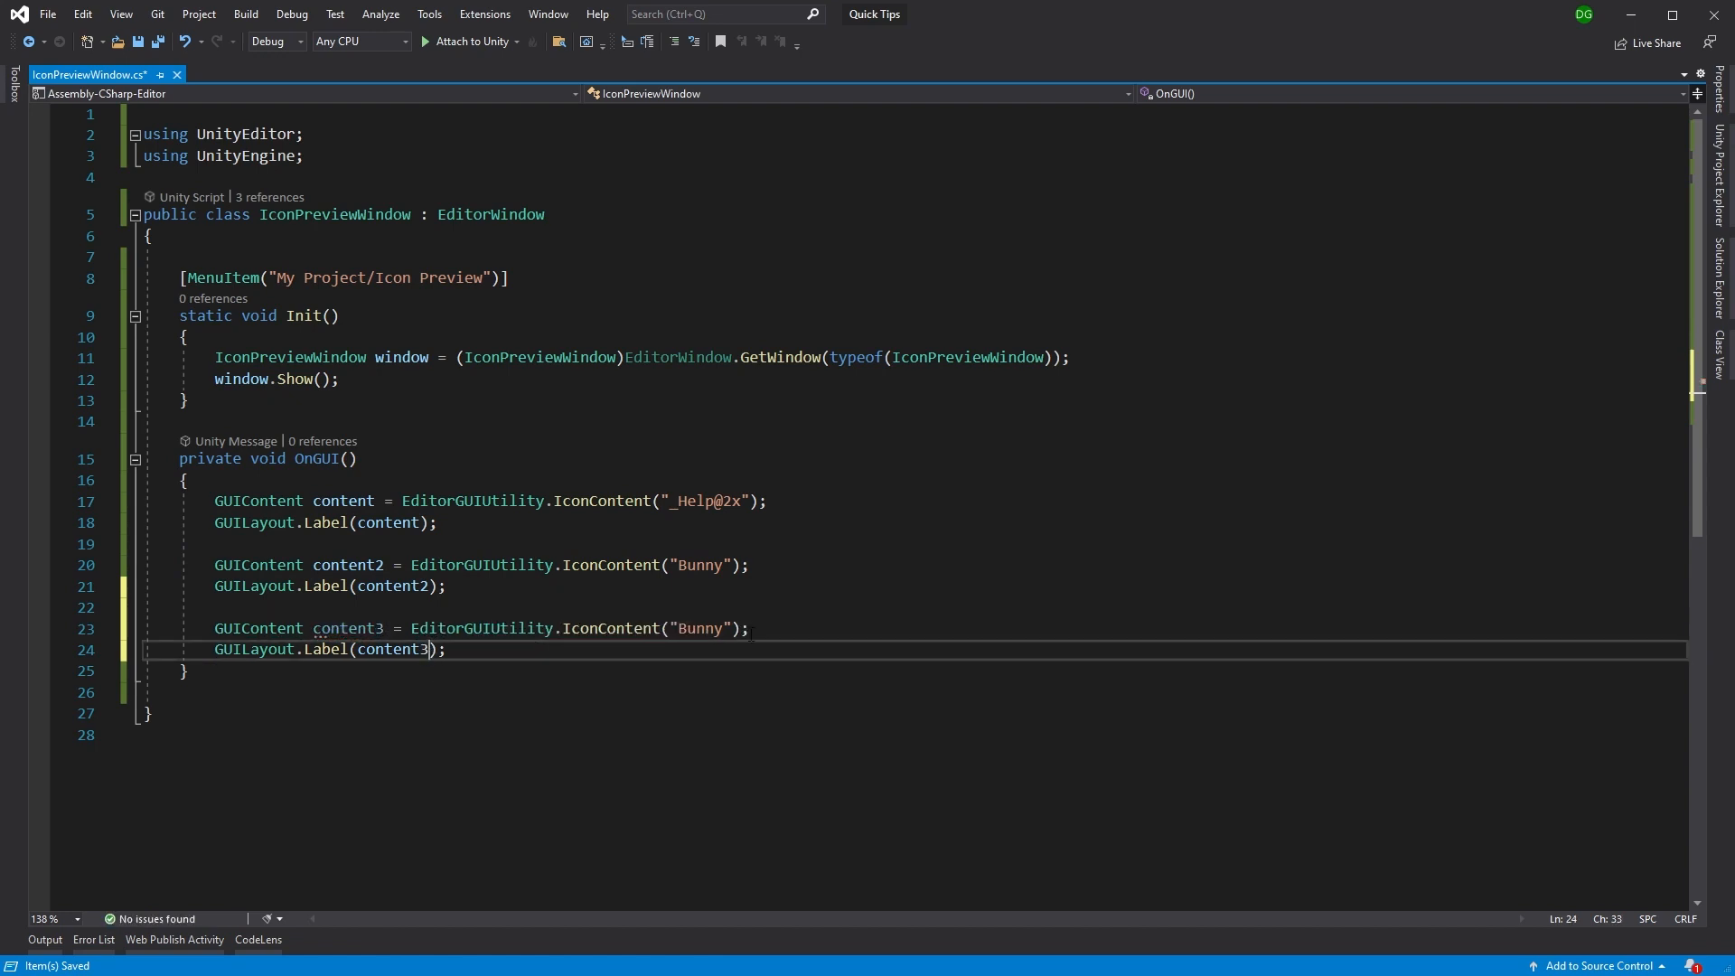
# Step: Set the third IconContent name to "Puppy"
pyautogui.write('Puppy')
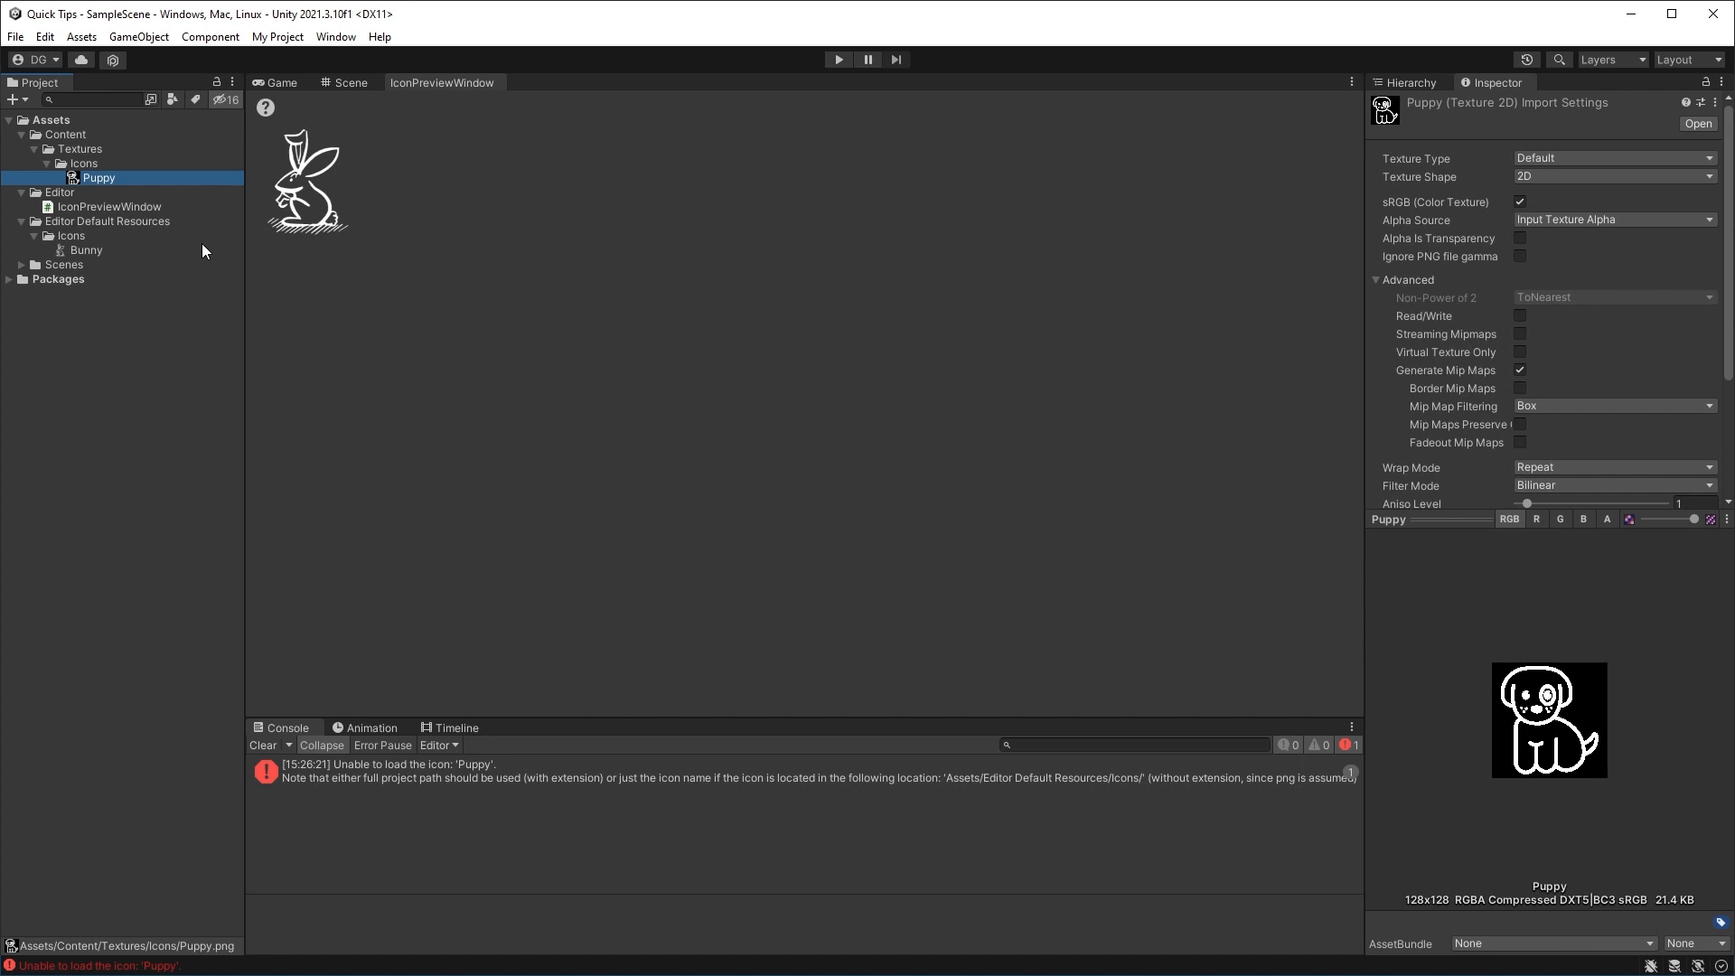
# Step: Select Editor Default Resources and view the Bunny texture's import settings
pyautogui.click(106, 220)
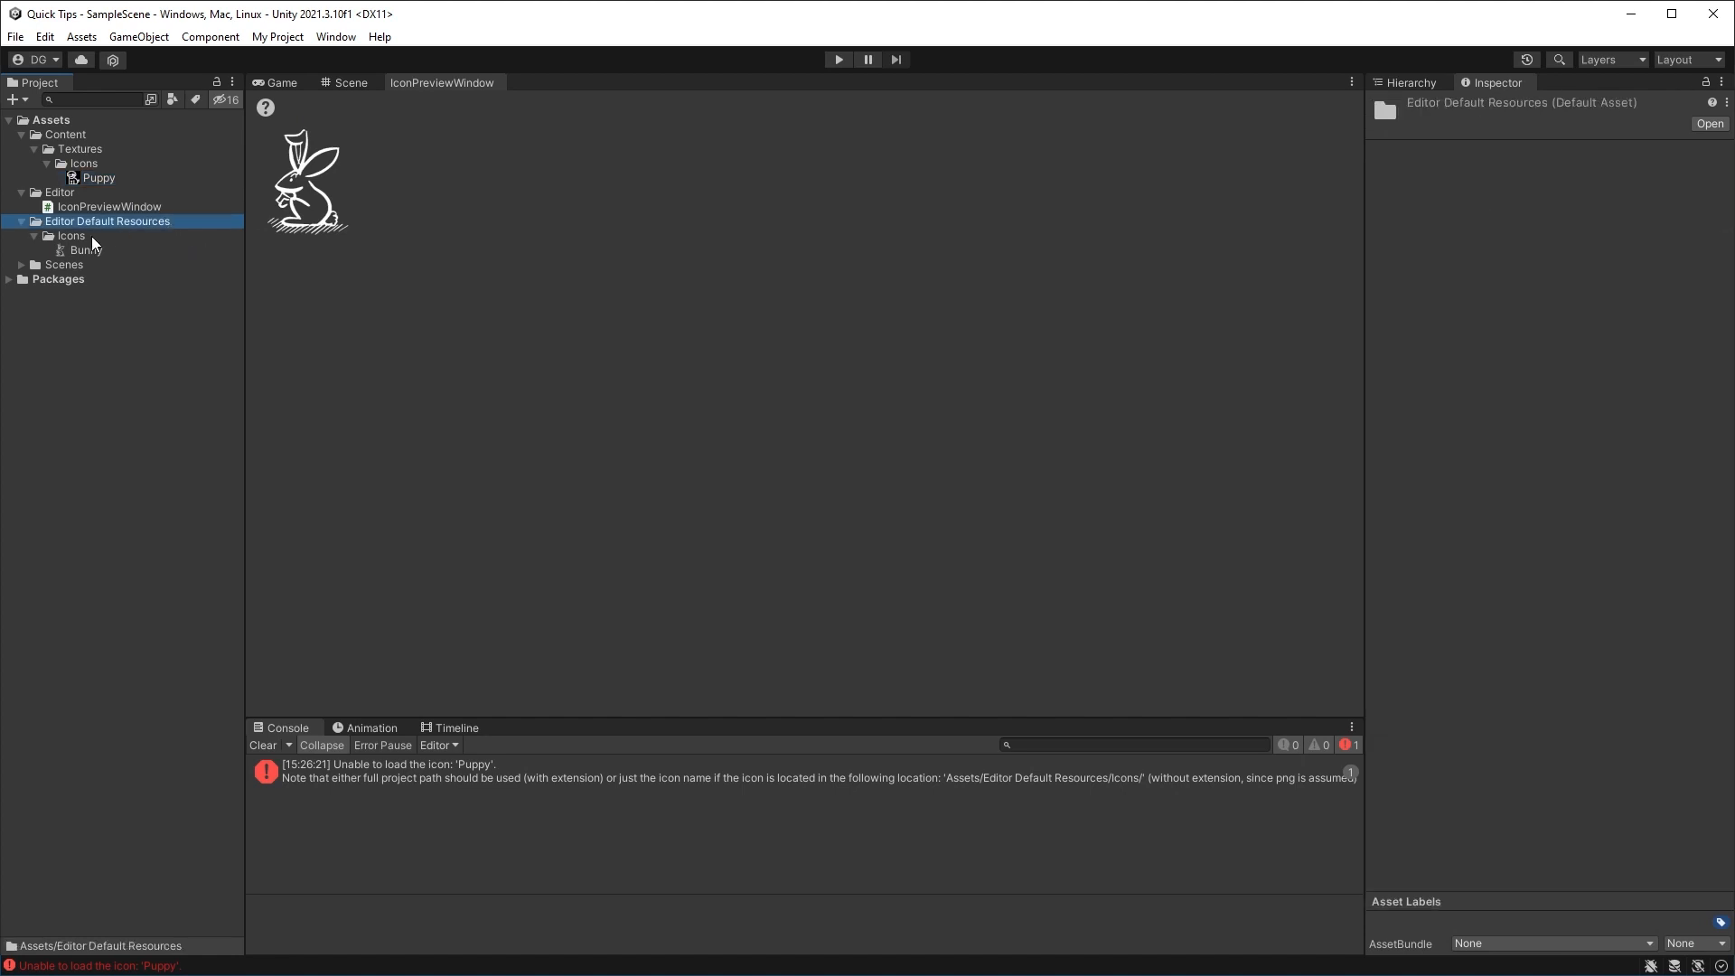
pyautogui.click(86, 249)
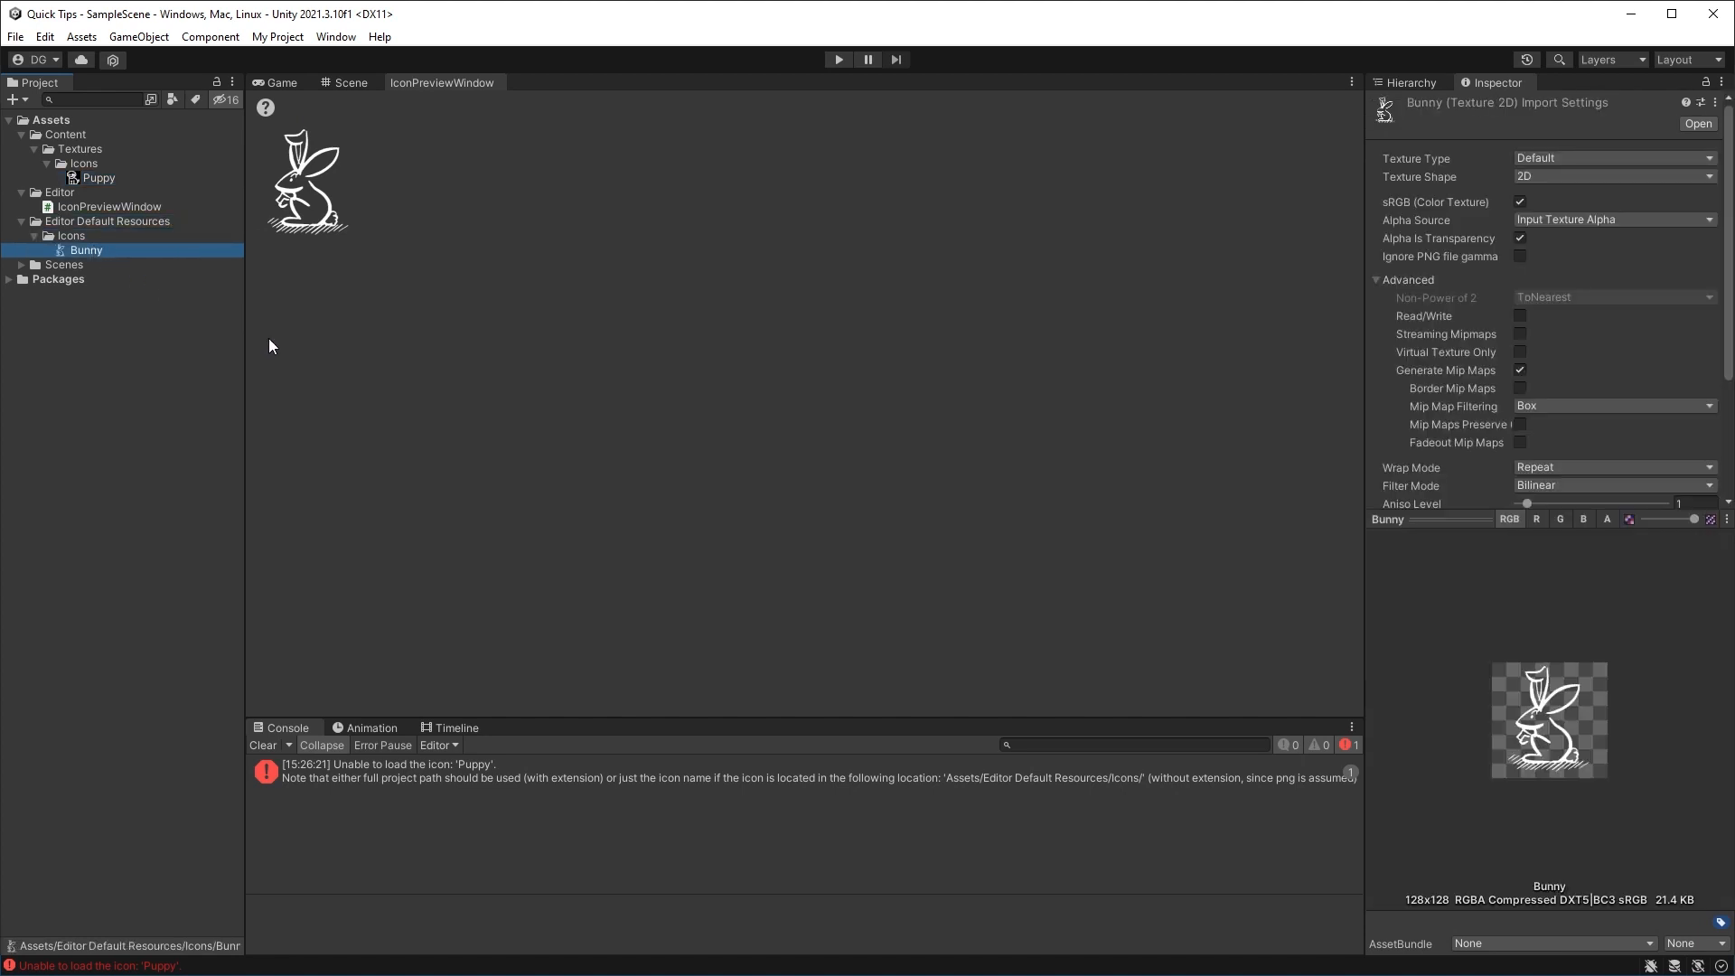